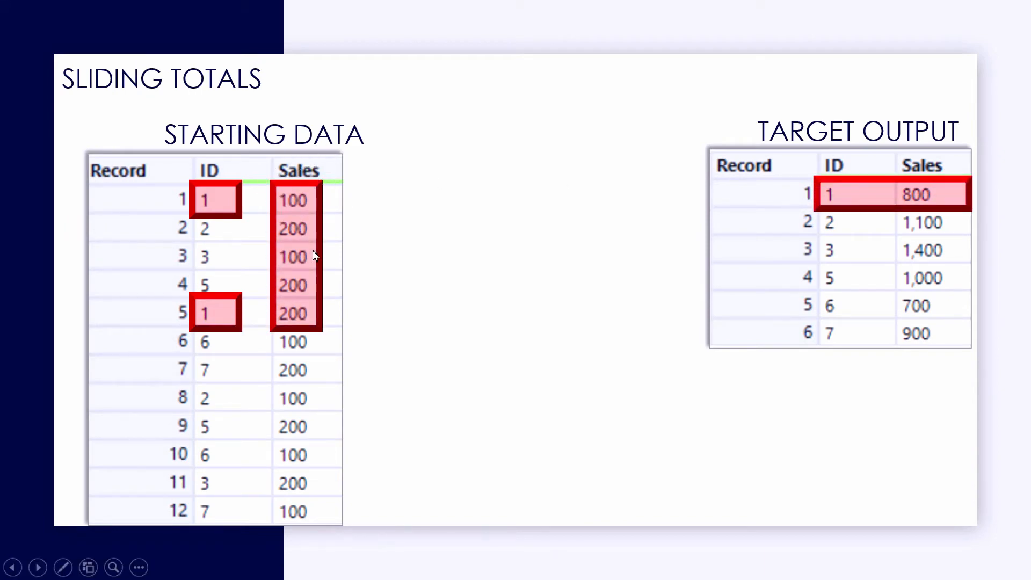
{"action": "mouse_move", "coordinate": [947, 197]}
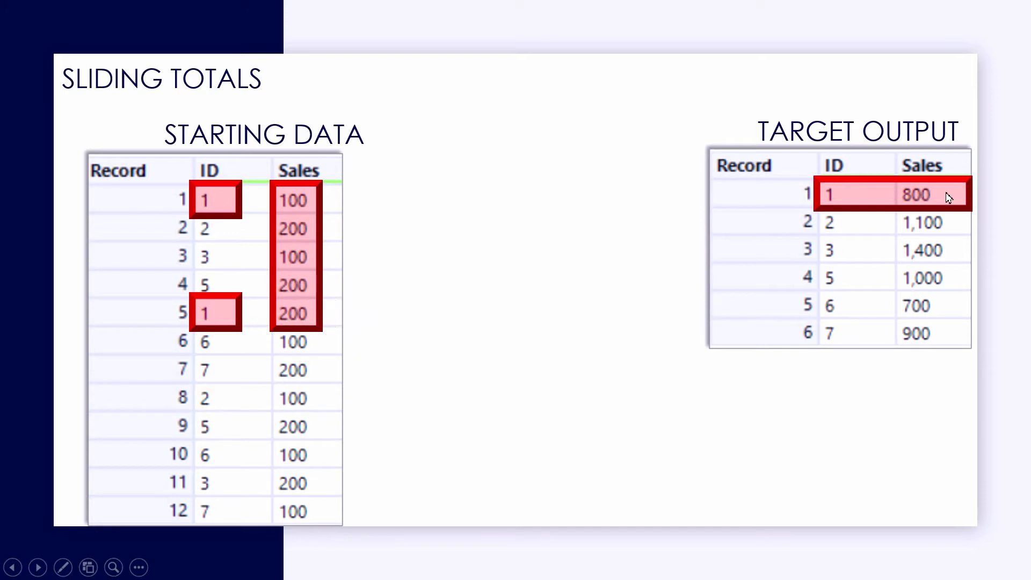
{"action": "mouse_move", "coordinate": [611, 259]}
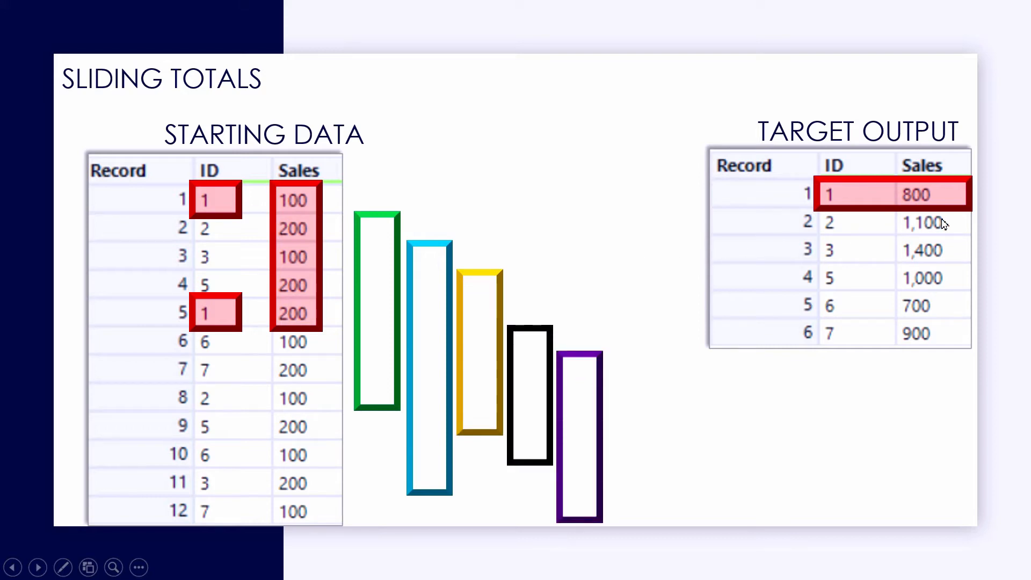
{"action": "mouse_move", "coordinate": [960, 252]}
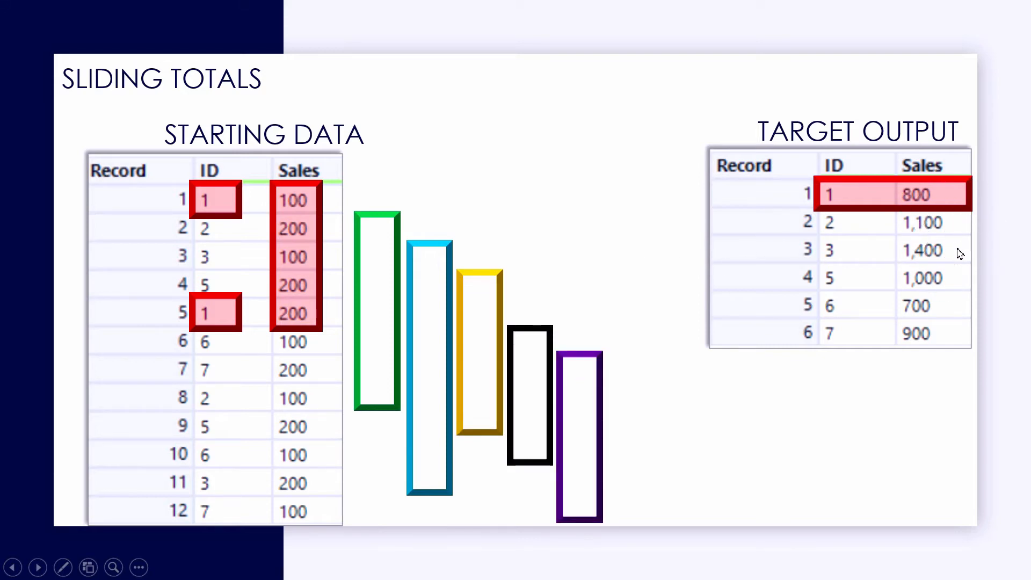
{"action": "mouse_move", "coordinate": [955, 313]}
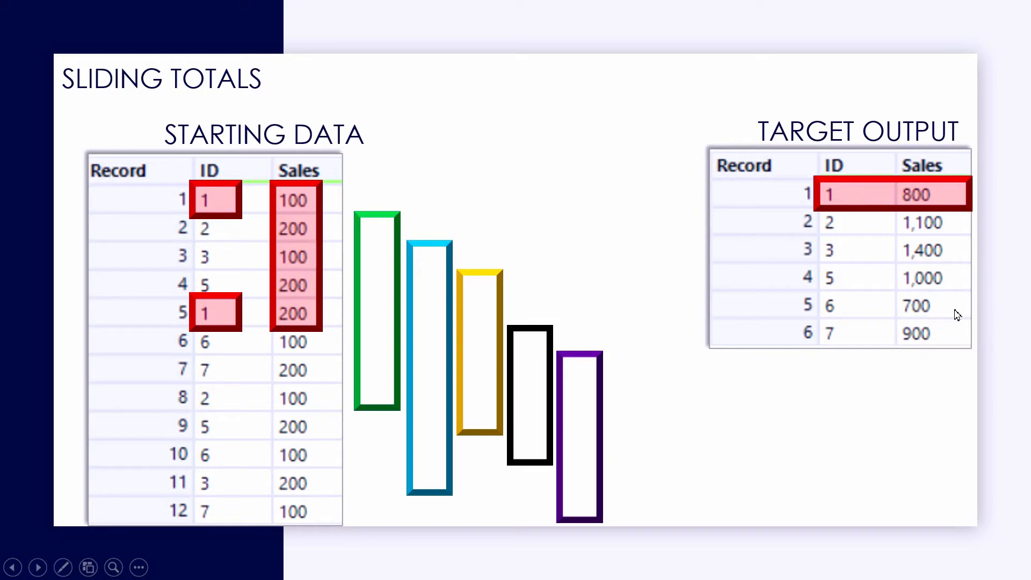
{"action": "mouse_move", "coordinate": [960, 361]}
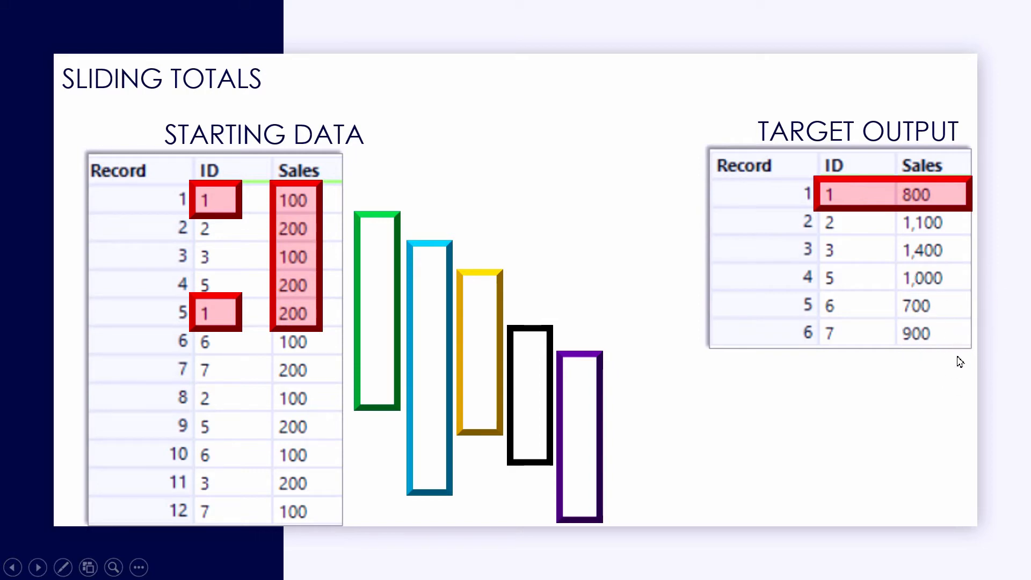
{"action": "mouse_move", "coordinate": [957, 373]}
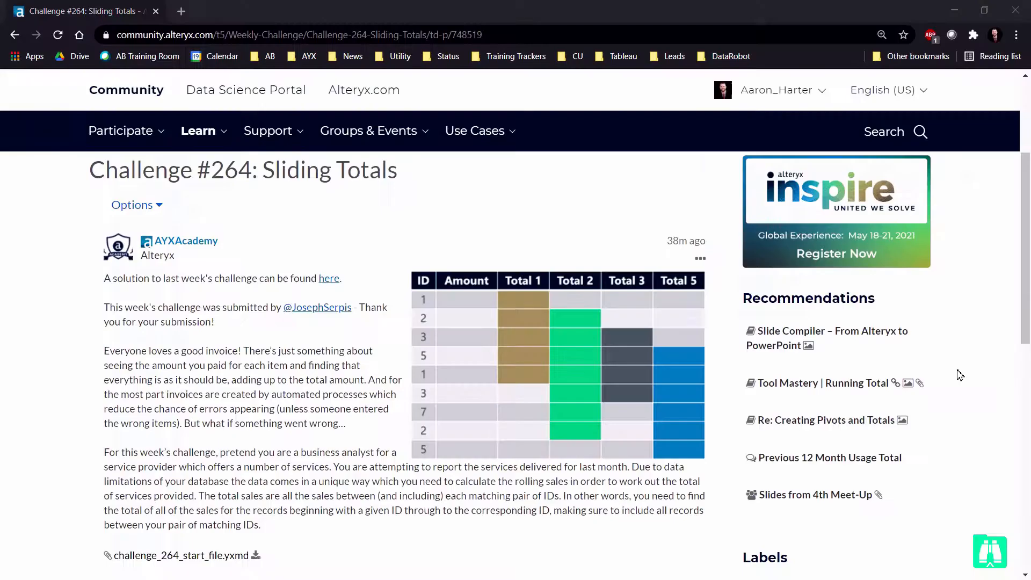
{"action": "mouse_move", "coordinate": [473, 231]}
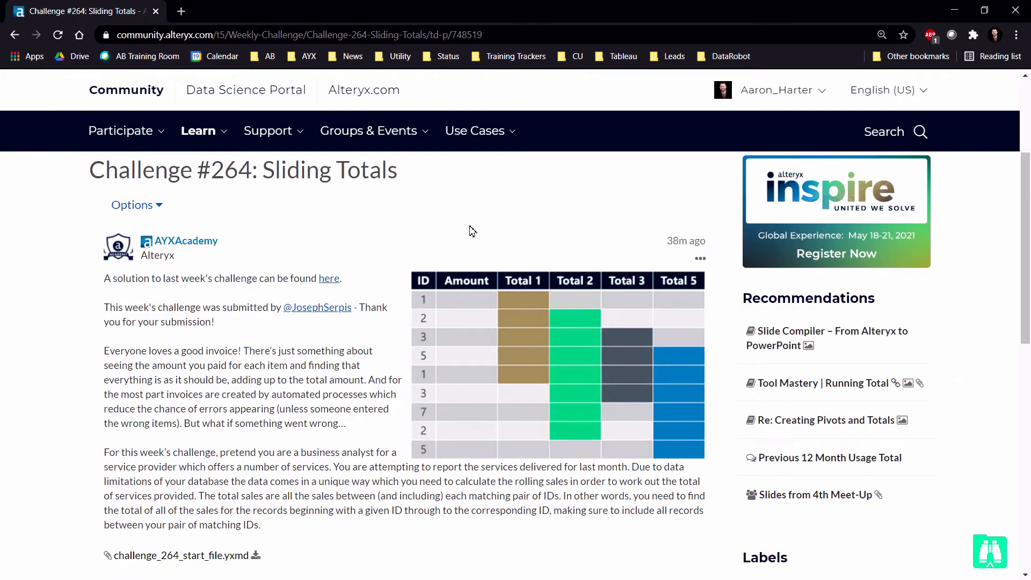
{"action": "mouse_move", "coordinate": [126, 105]}
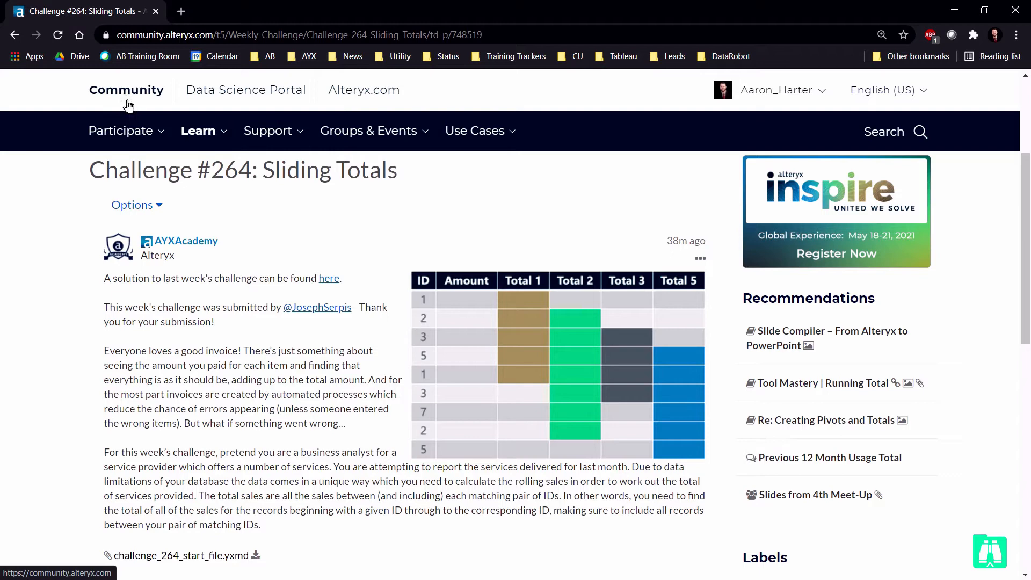
{"action": "mouse_move", "coordinate": [223, 174]}
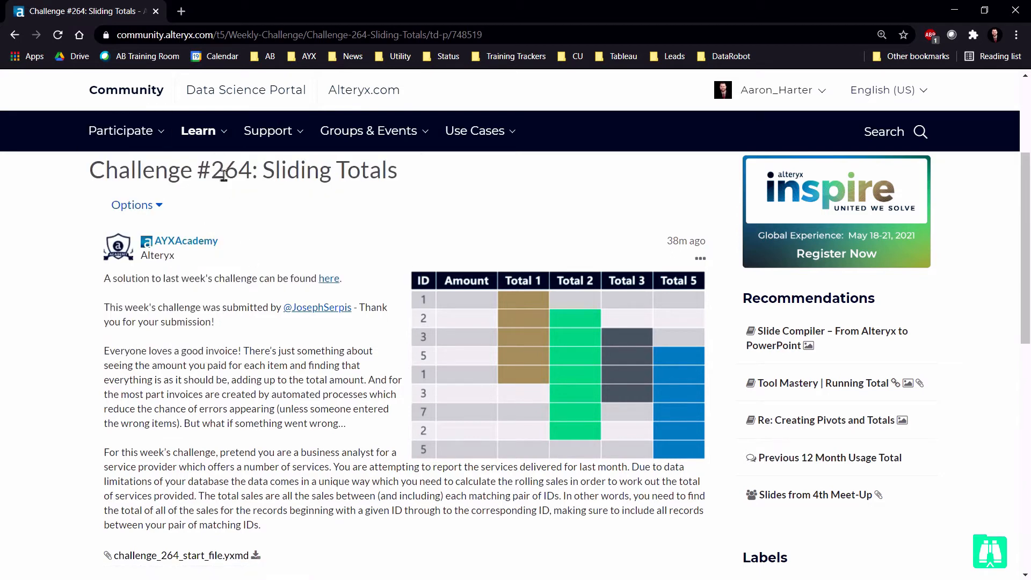
{"action": "double_click", "coordinate": [230, 170]}
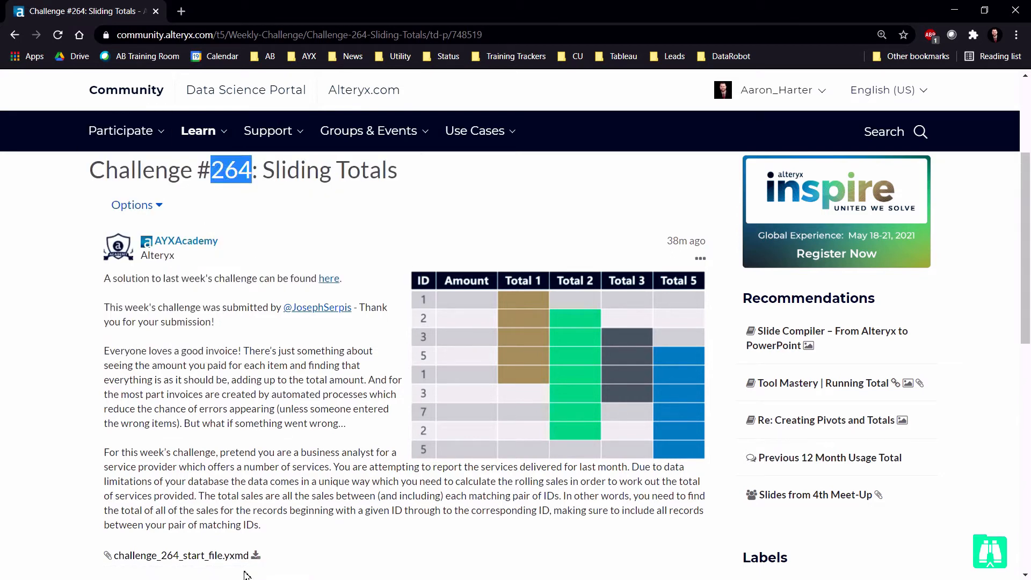
{"action": "double_click", "coordinate": [167, 555]}
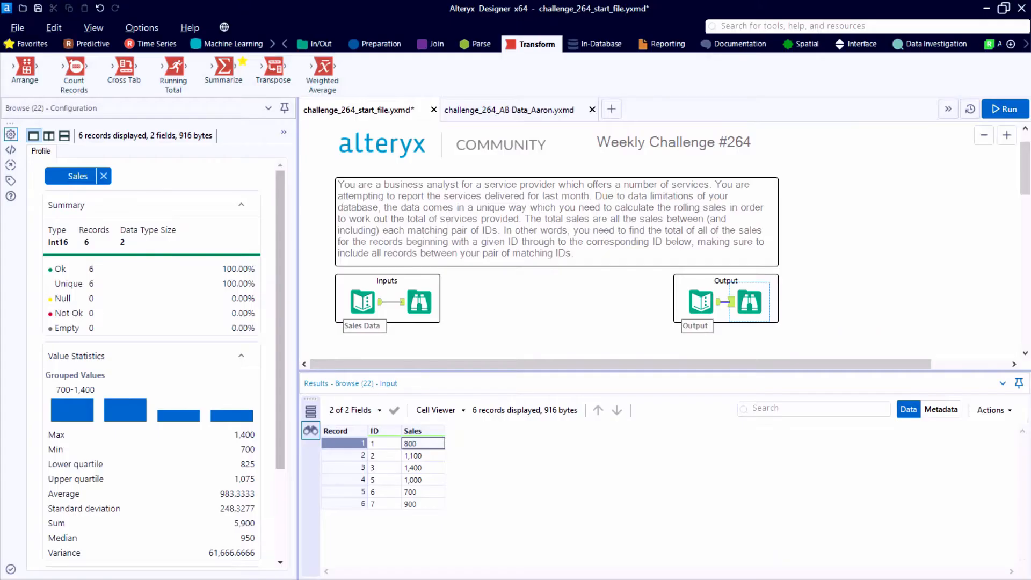
{"action": "mouse_move", "coordinate": [399, 456]}
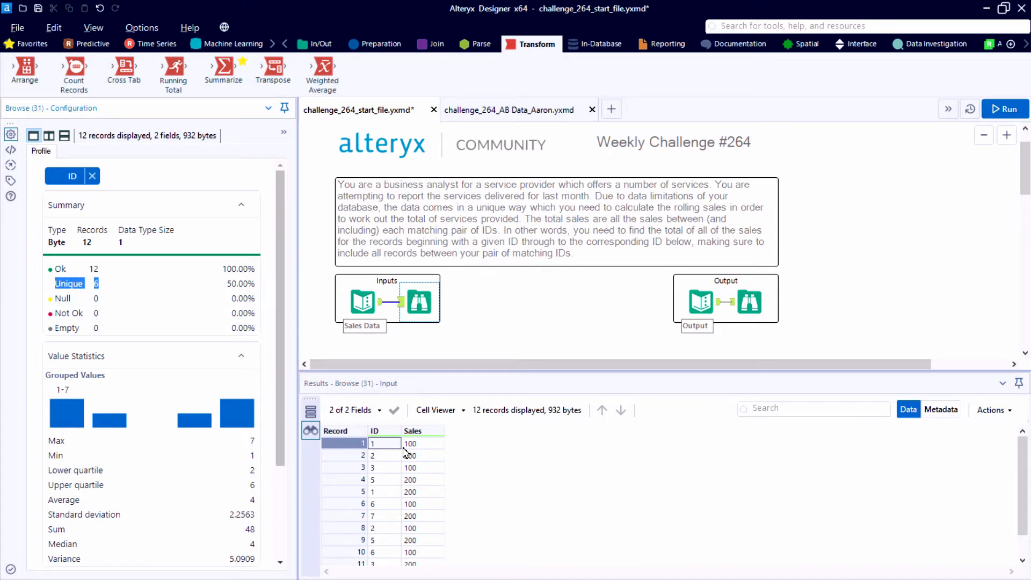
{"action": "mouse_move", "coordinate": [761, 302]}
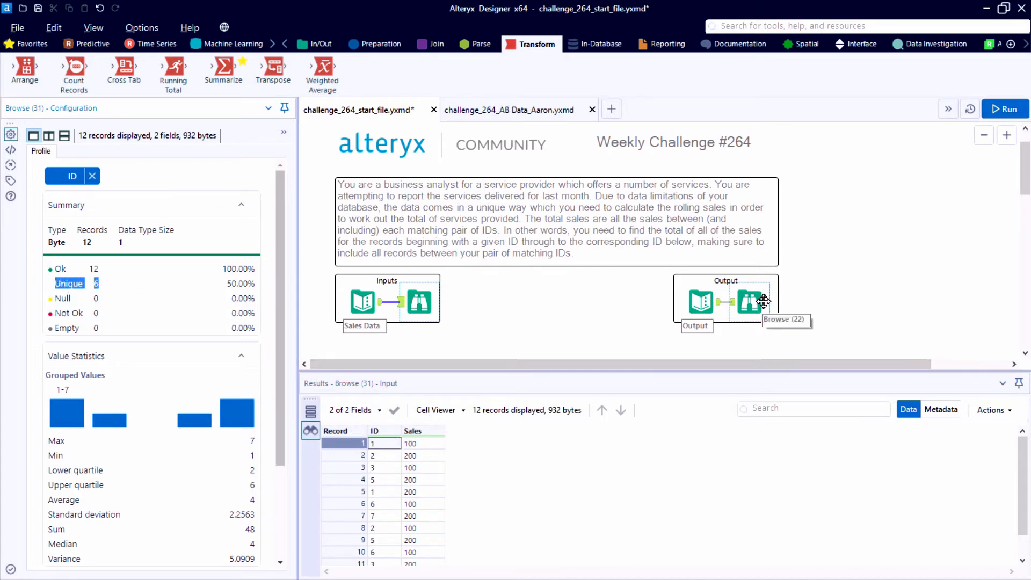
{"action": "left_click", "coordinate": [749, 302]}
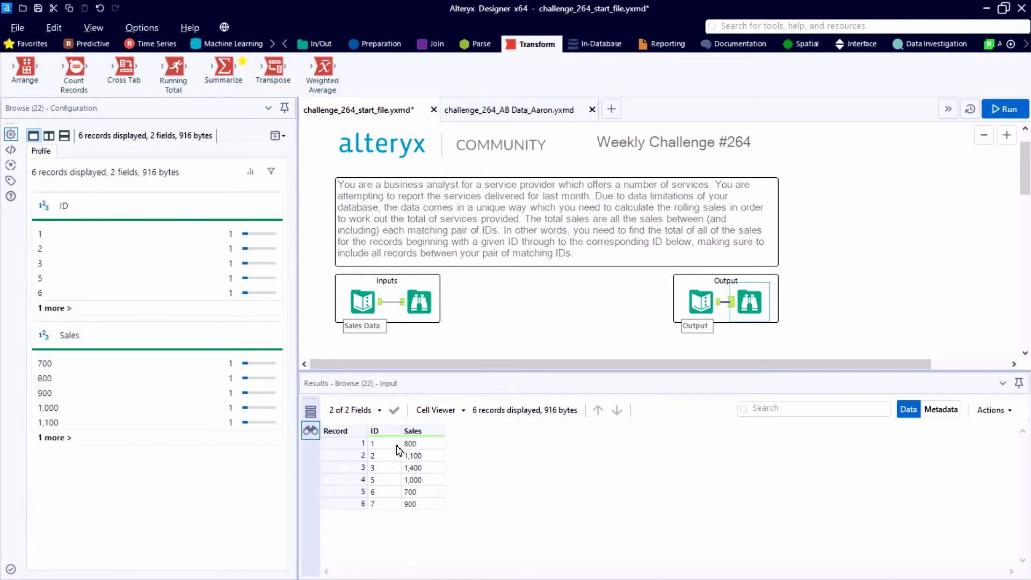
{"action": "left_click", "coordinate": [413, 431]}
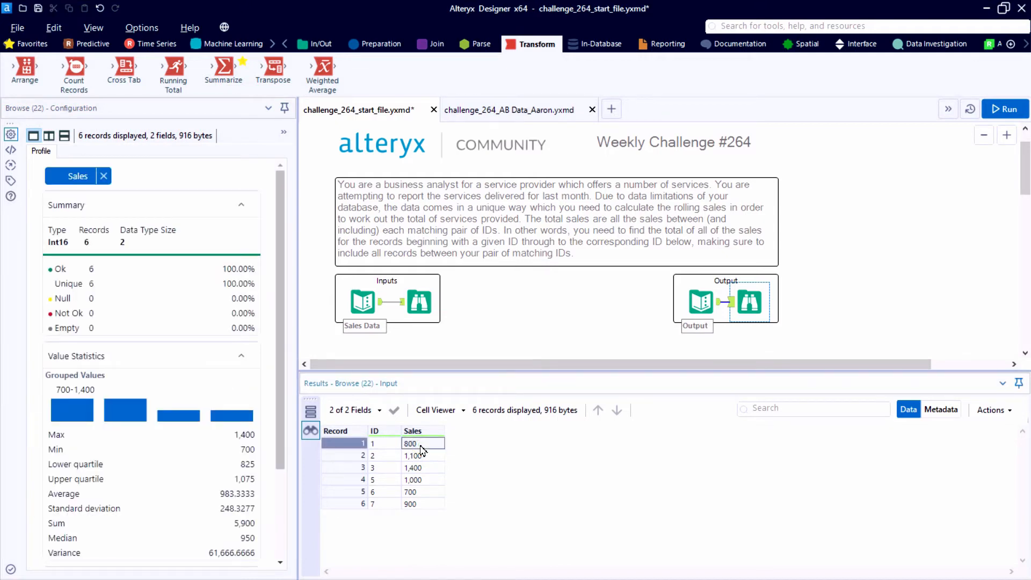
{"action": "scroll", "scroll_direction": "down", "scroll_amount": 3}
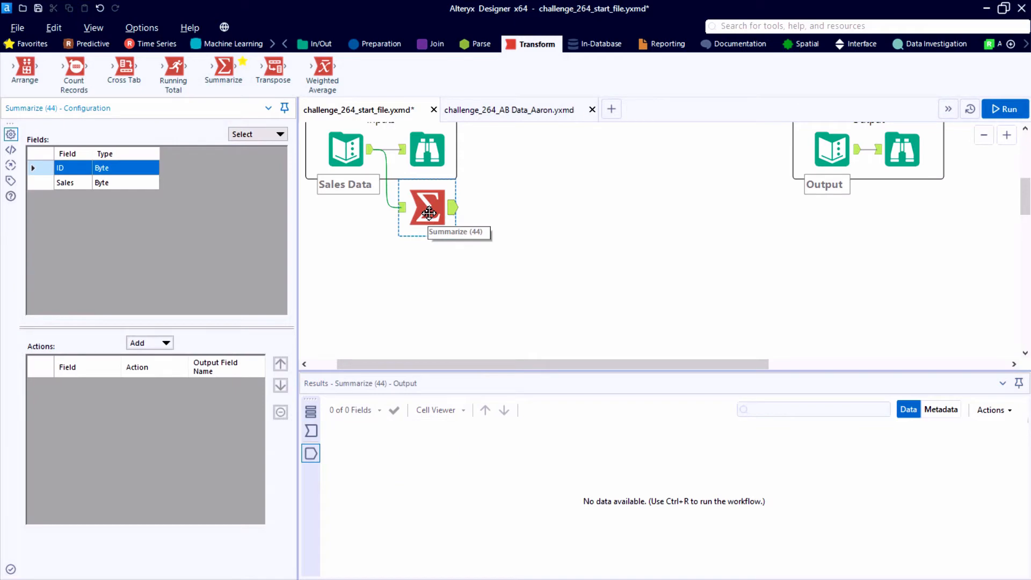
Step: Group the Summarize tool by ID, run the workflow and inspect the incoming records
{"action": "left_click_drag", "start_coordinate": [429, 207], "coordinate": [438, 277]}
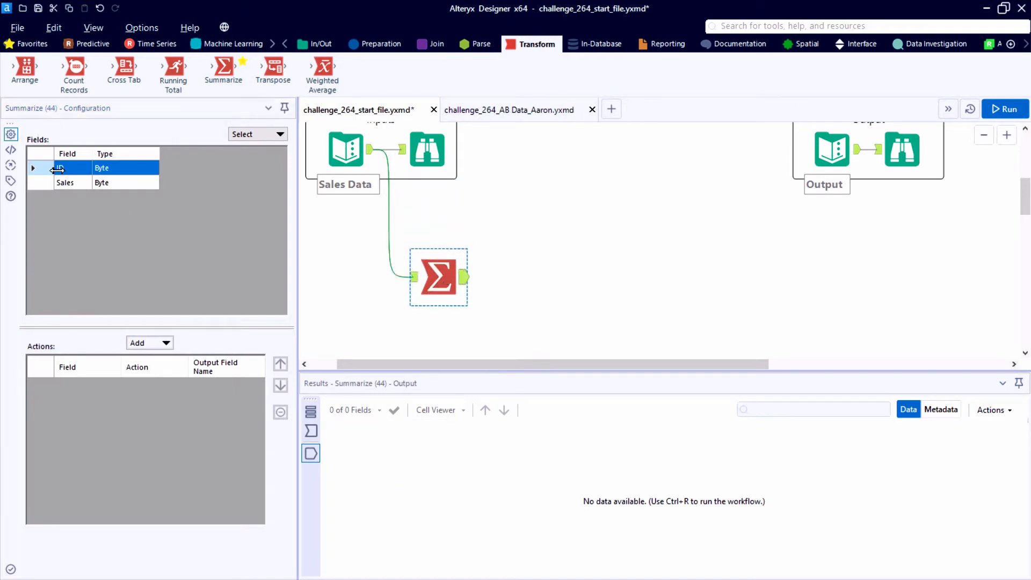
{"action": "left_click", "coordinate": [150, 343]}
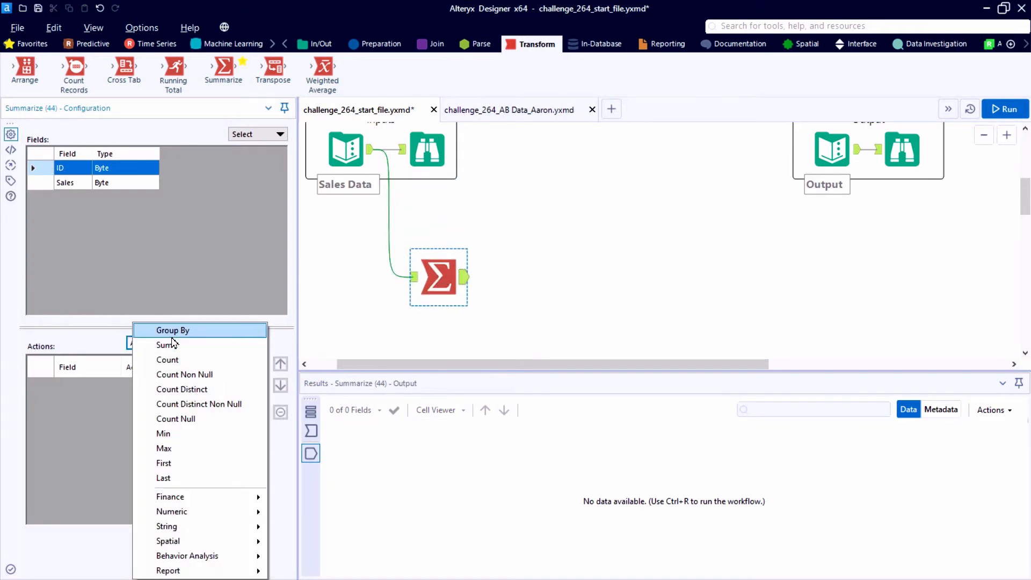
{"action": "left_click", "coordinate": [172, 330]}
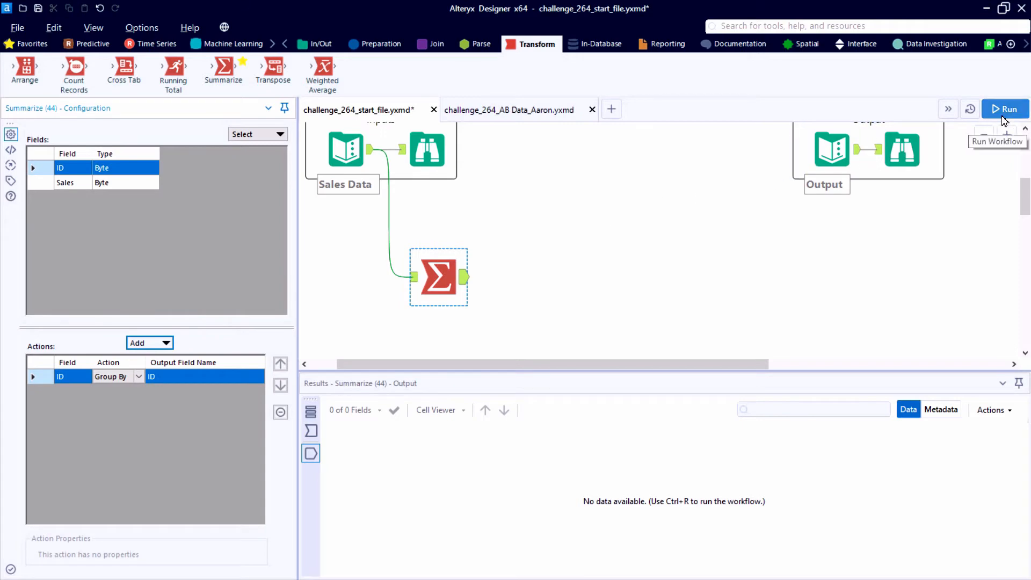
{"action": "left_click", "coordinate": [1005, 109]}
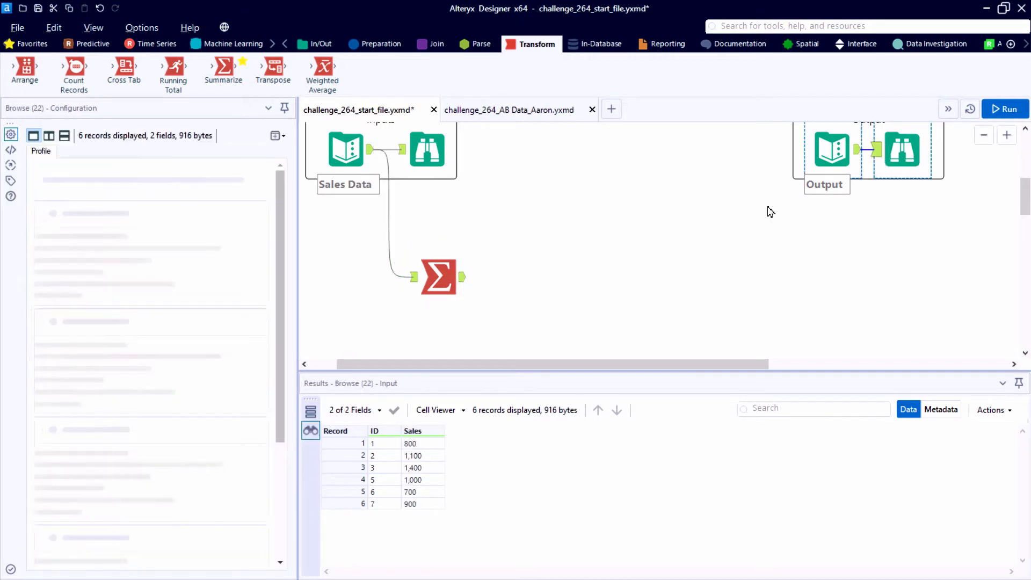
{"action": "left_click", "coordinate": [438, 277]}
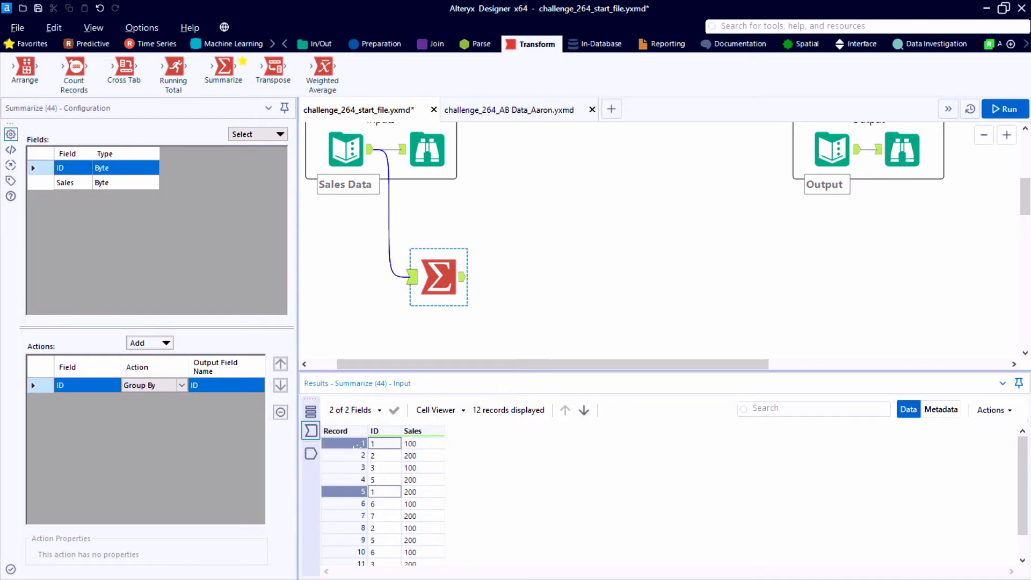
{"action": "mouse_move", "coordinate": [254, 63]}
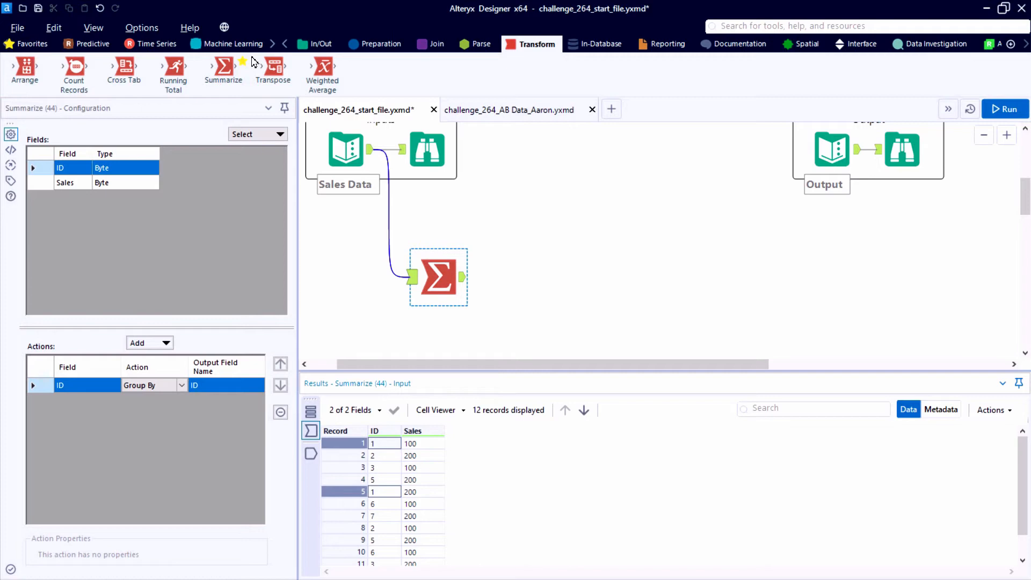
{"action": "left_click", "coordinate": [381, 43]}
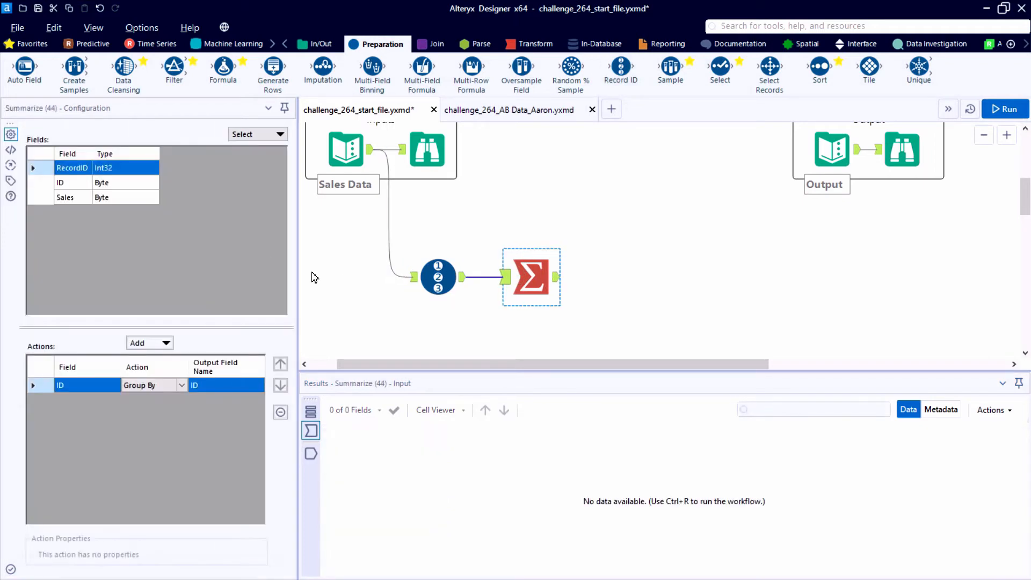
Step: Add Min and Max of RecordID to the Summarize grouped by ID and run
{"action": "left_click", "coordinate": [155, 385]}
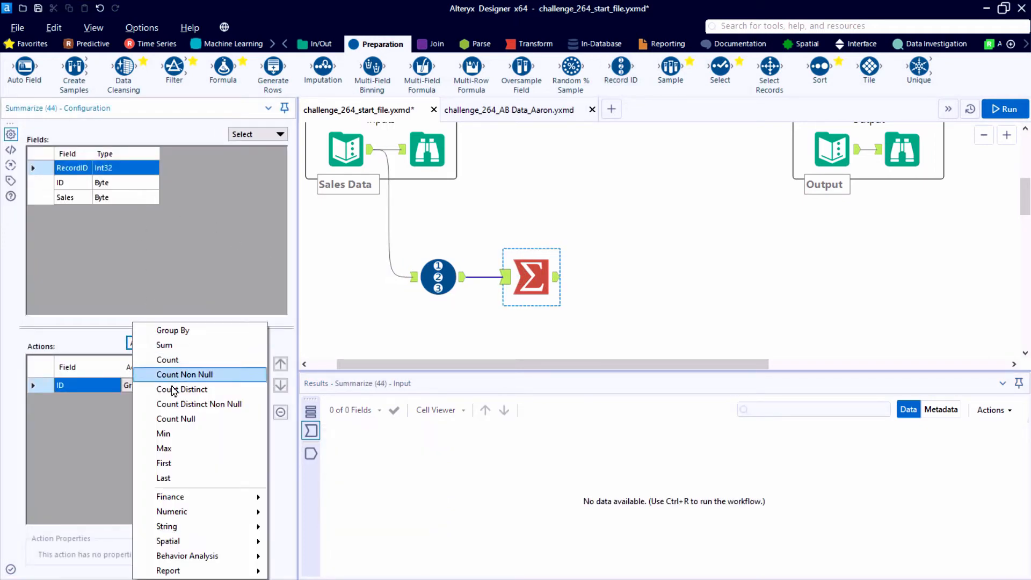
{"action": "left_click", "coordinate": [164, 432]}
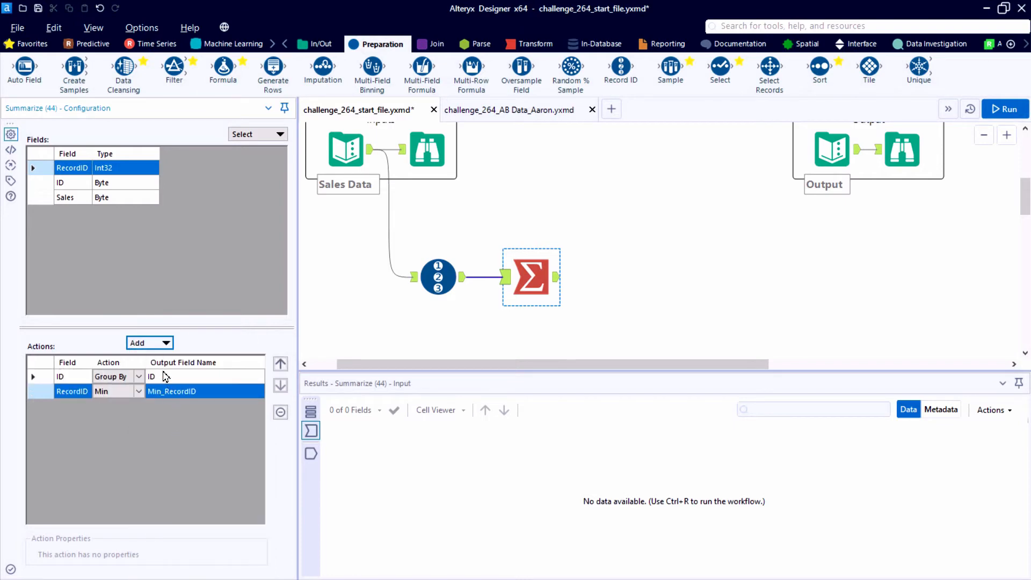
{"action": "left_click", "coordinate": [137, 390]}
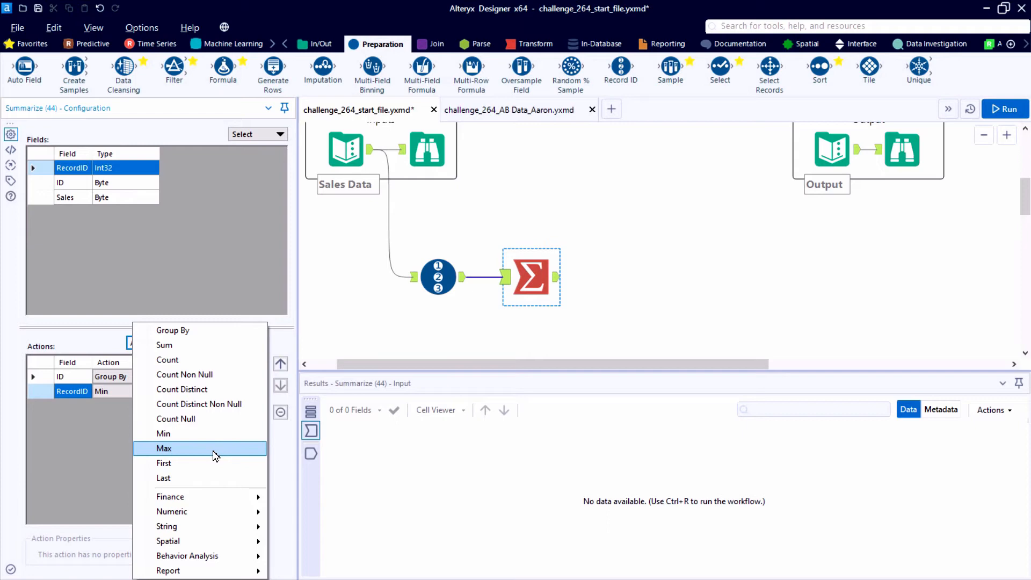
{"action": "left_click", "coordinate": [164, 448]}
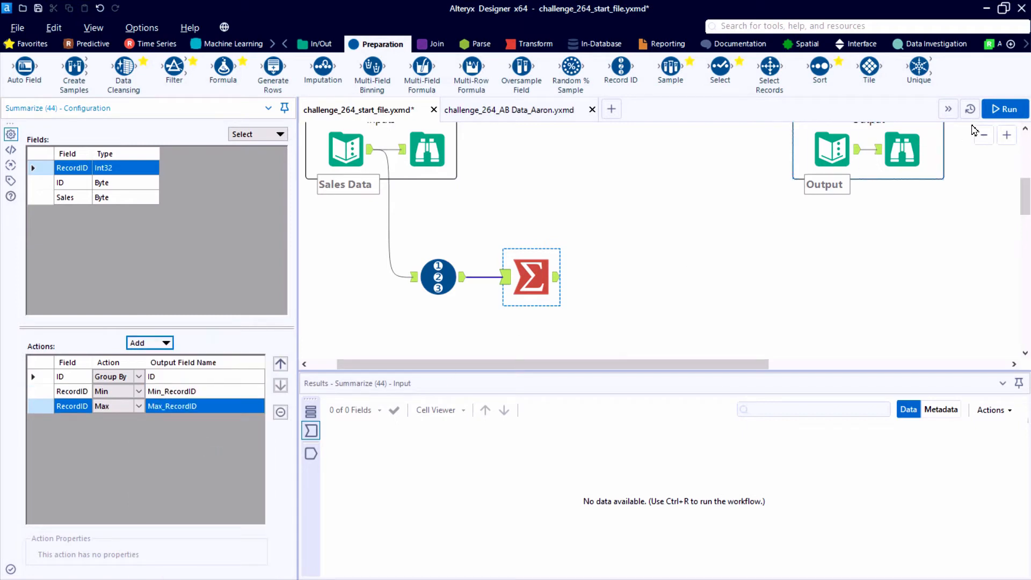
{"action": "left_click", "coordinate": [1004, 109]}
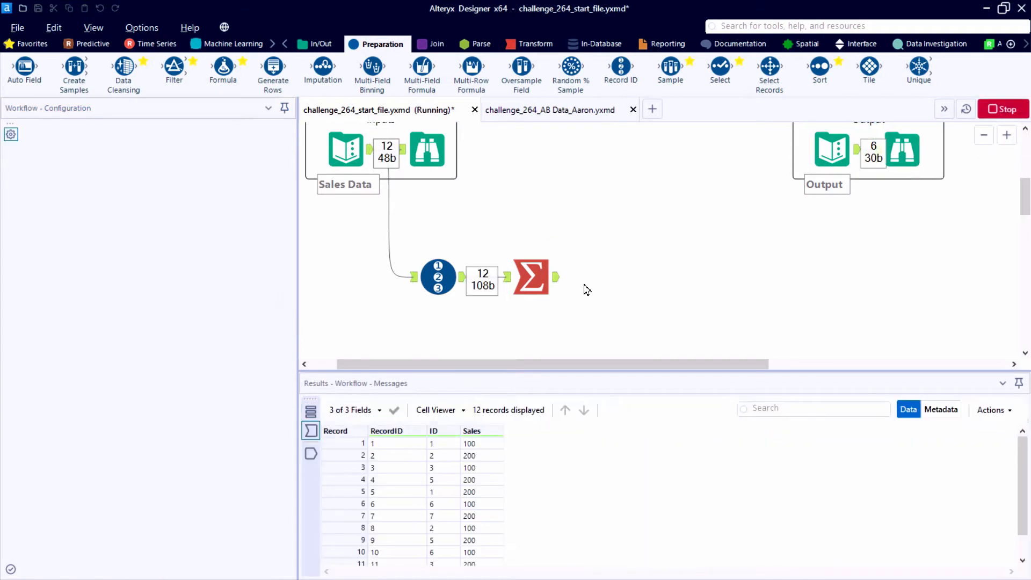
Step: Check the six summarized min/max rows against the input records, e.g. the range for ID 2
{"action": "left_click", "coordinate": [530, 277]}
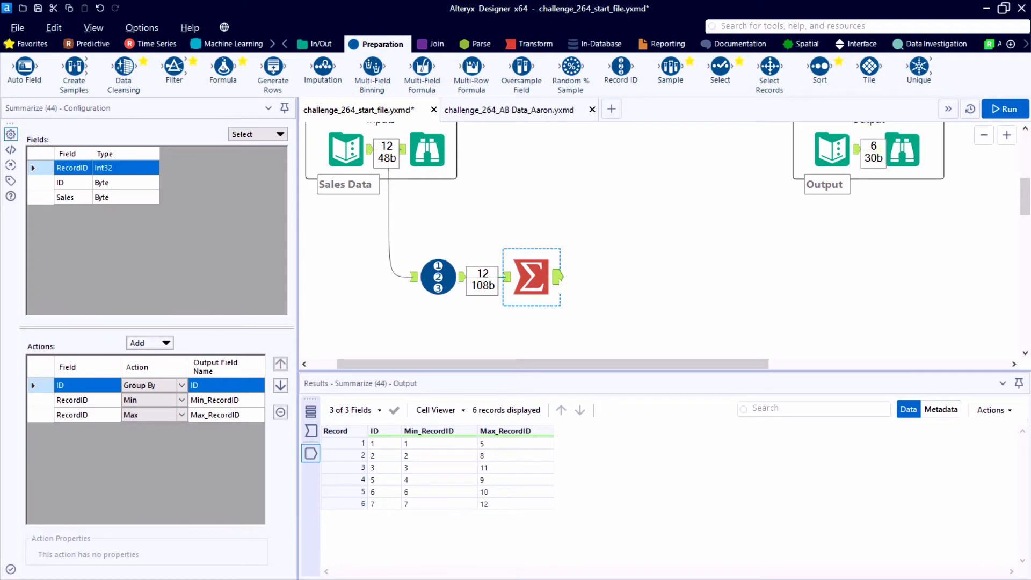
{"action": "mouse_move", "coordinate": [391, 449]}
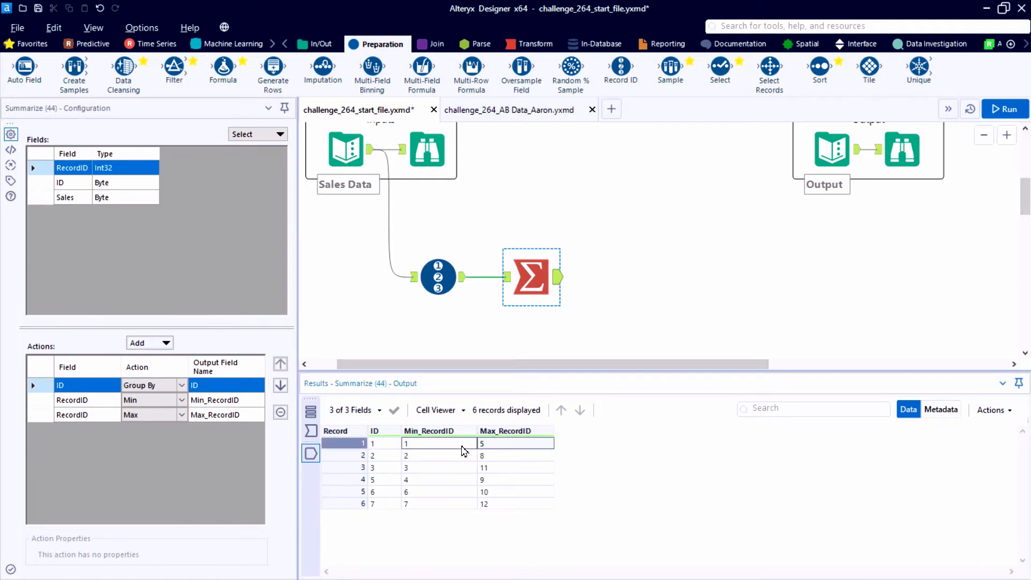
{"action": "mouse_move", "coordinate": [371, 459]}
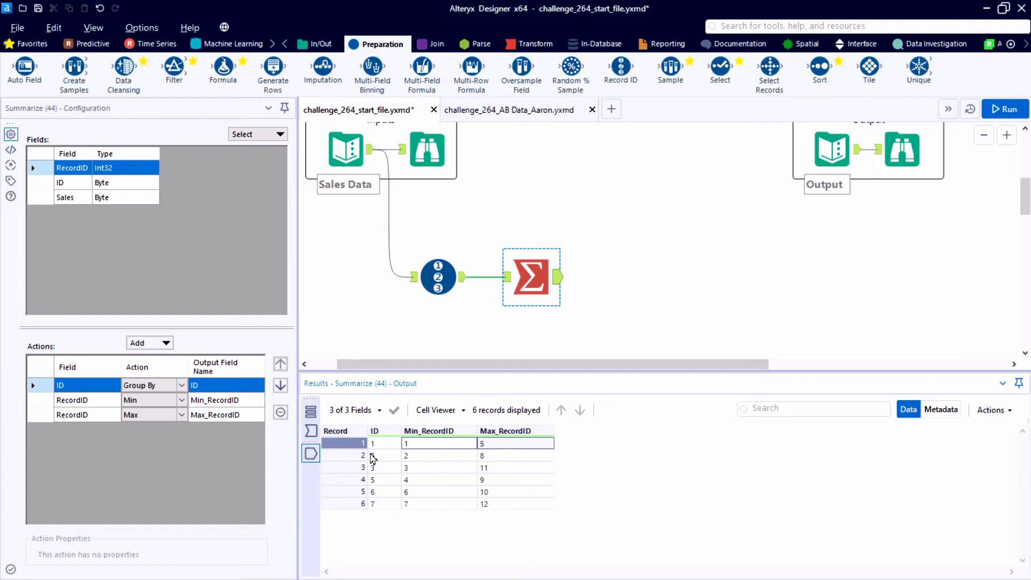
{"action": "left_click", "coordinate": [483, 456]}
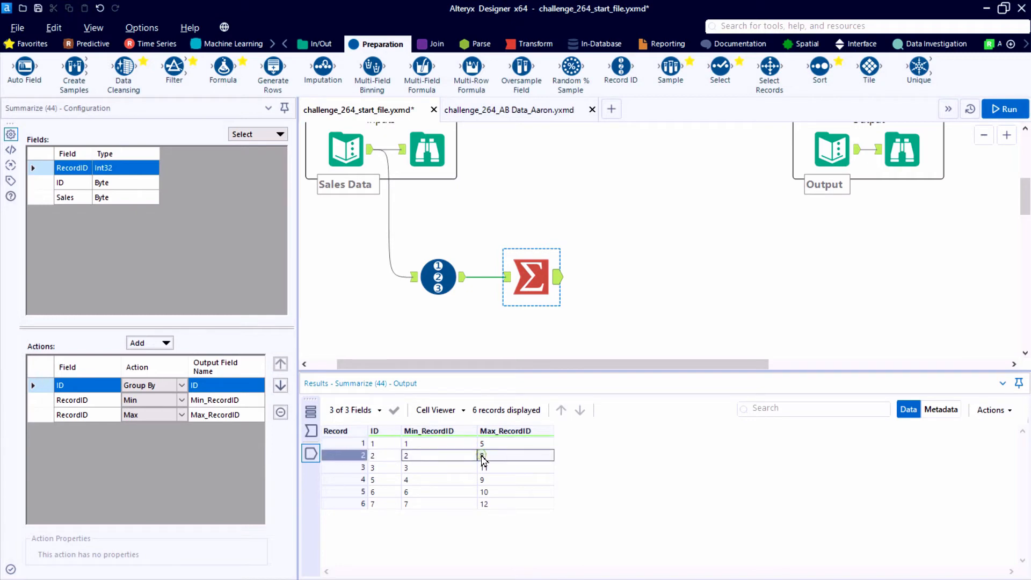
{"action": "left_click", "coordinate": [474, 277]}
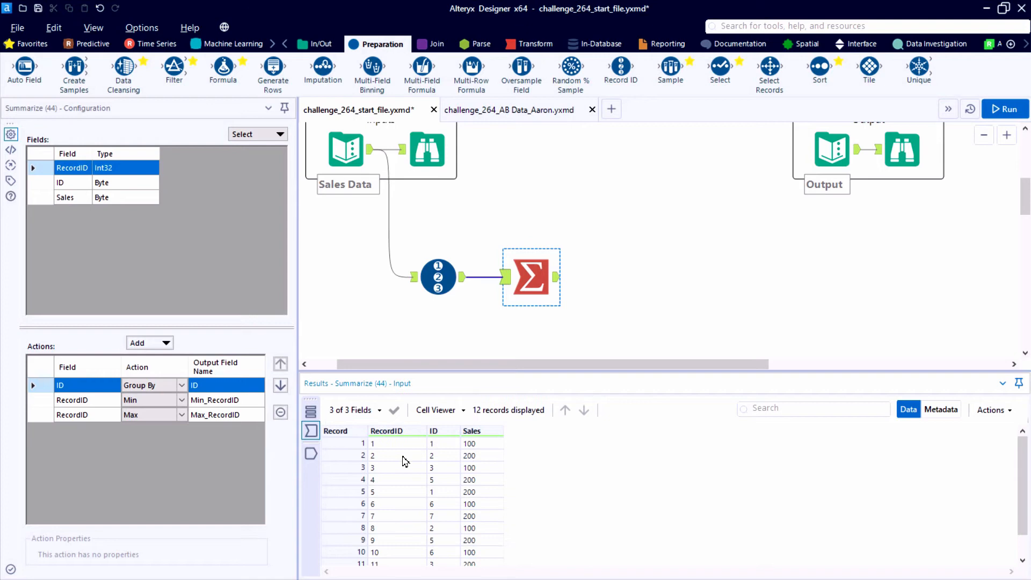
{"action": "left_click", "coordinate": [398, 456]}
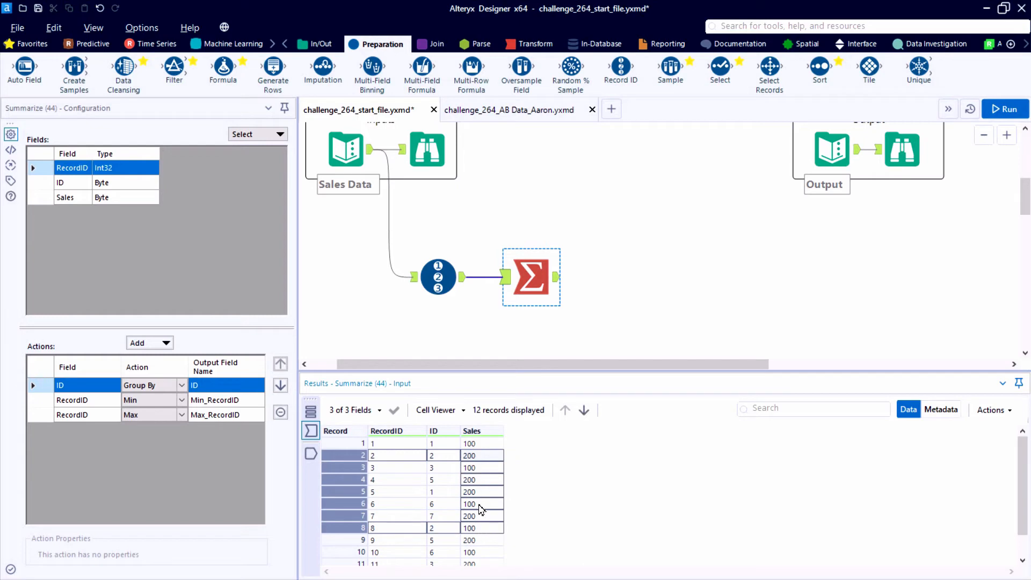
{"action": "left_click", "coordinate": [438, 277]}
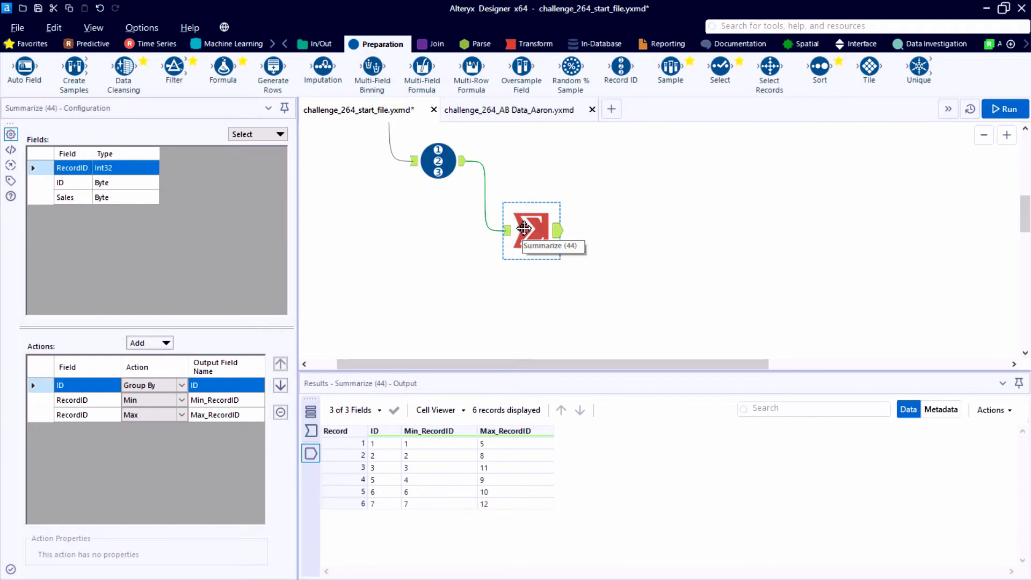
{"action": "left_click_drag", "start_coordinate": [531, 230], "coordinate": [531, 265]}
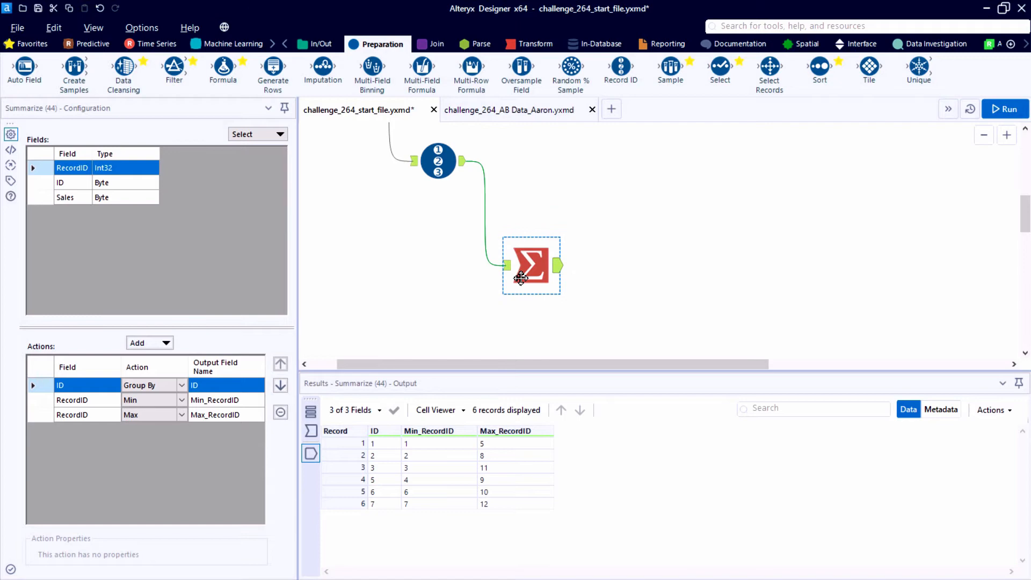
{"action": "mouse_move", "coordinate": [272, 68]}
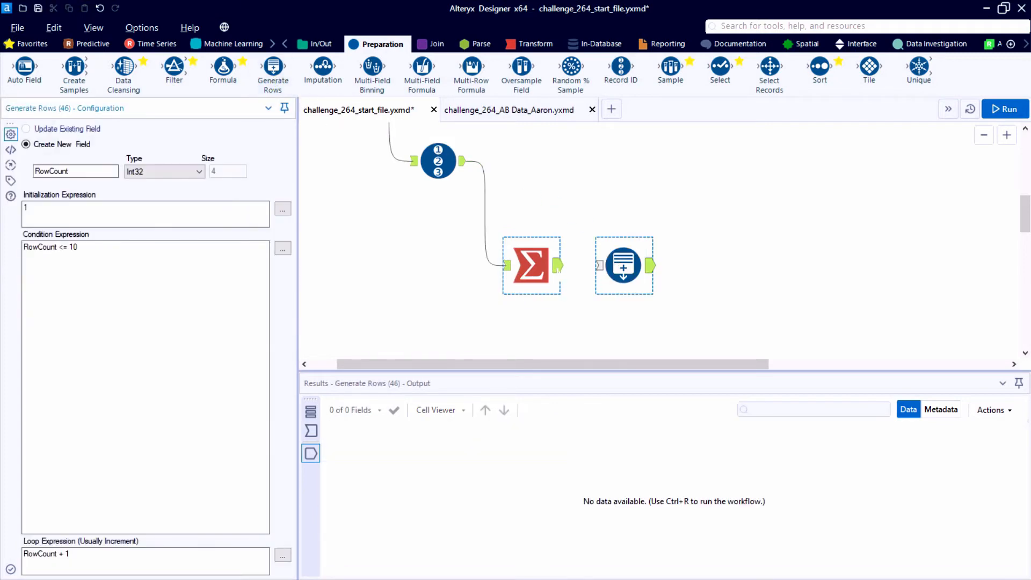
Step: Feed Summarize into Generate Rows, updating existing field Min_RecordID with start value [Min_RecordID]
{"action": "left_click_drag", "start_coordinate": [558, 265], "coordinate": [598, 265]}
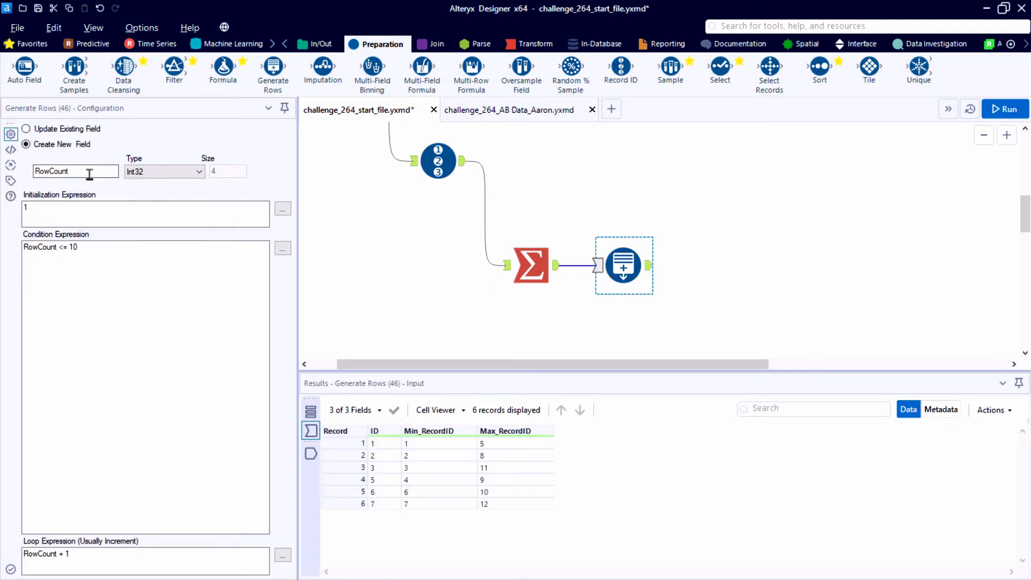
{"action": "left_click", "coordinate": [26, 129]}
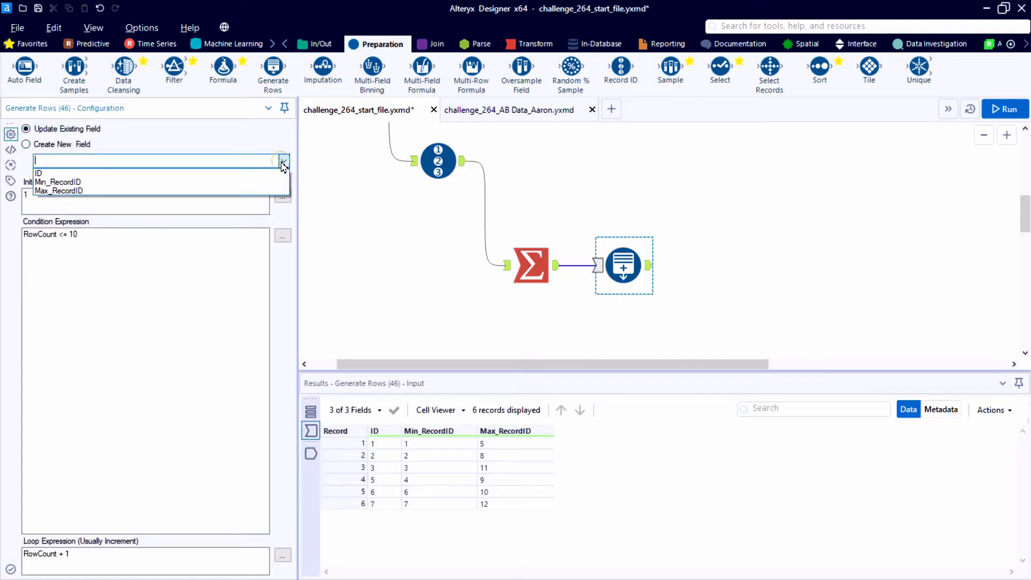
{"action": "left_click", "coordinate": [60, 182]}
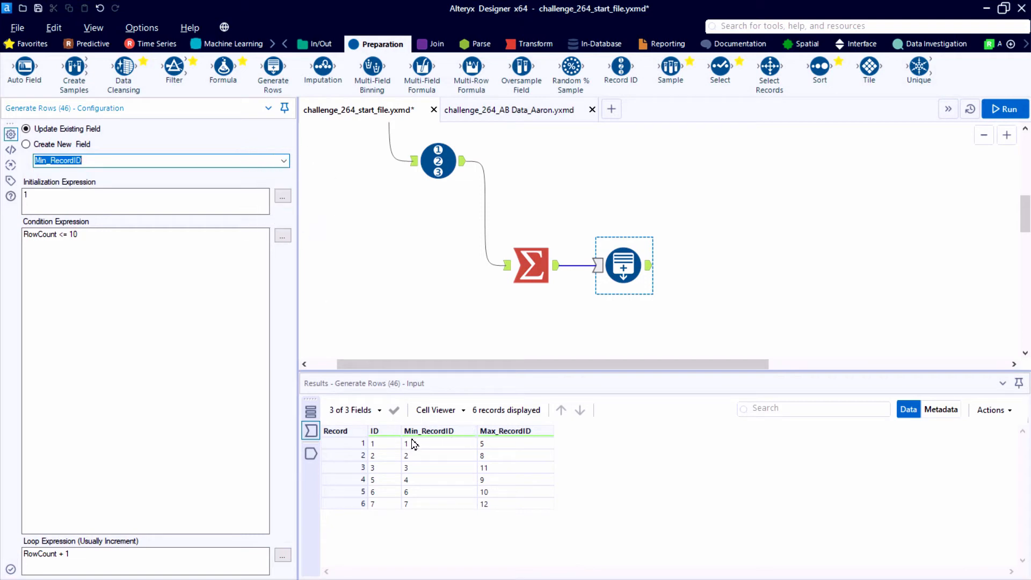
{"action": "left_click", "coordinate": [282, 196]}
{"action": "type", "text": "[Min_RecordID]"}
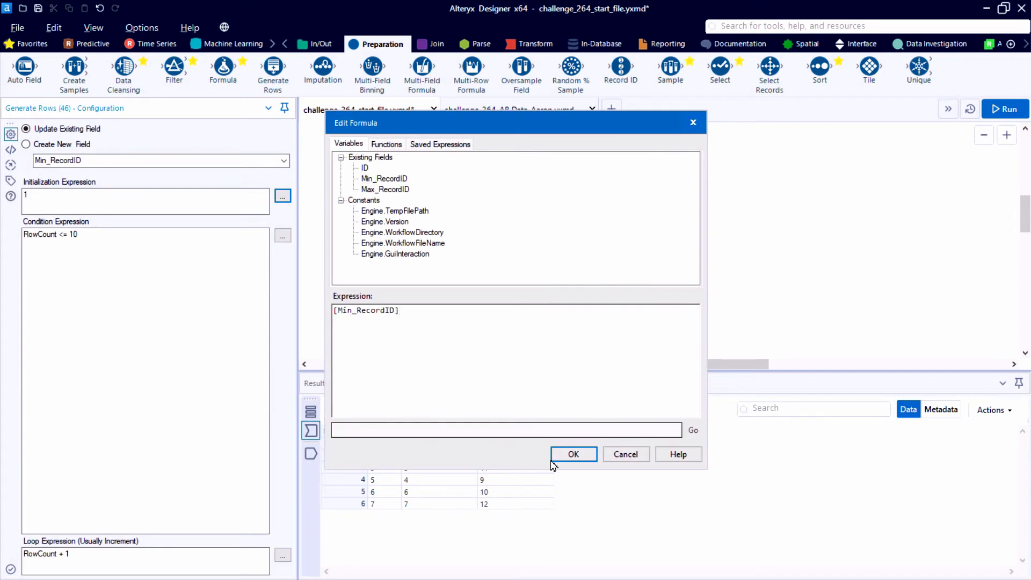
{"action": "left_click", "coordinate": [574, 453]}
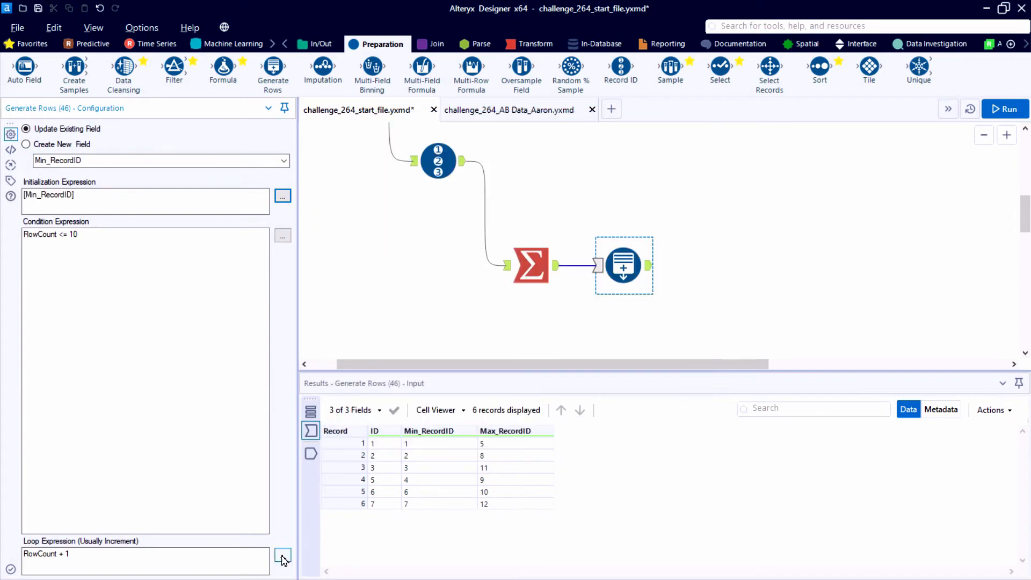
Step: Set loop [Min_RecordID] + 1 and condition [Min_RecordID] <= [Max_RecordID], then run
{"action": "left_click", "coordinate": [282, 554]}
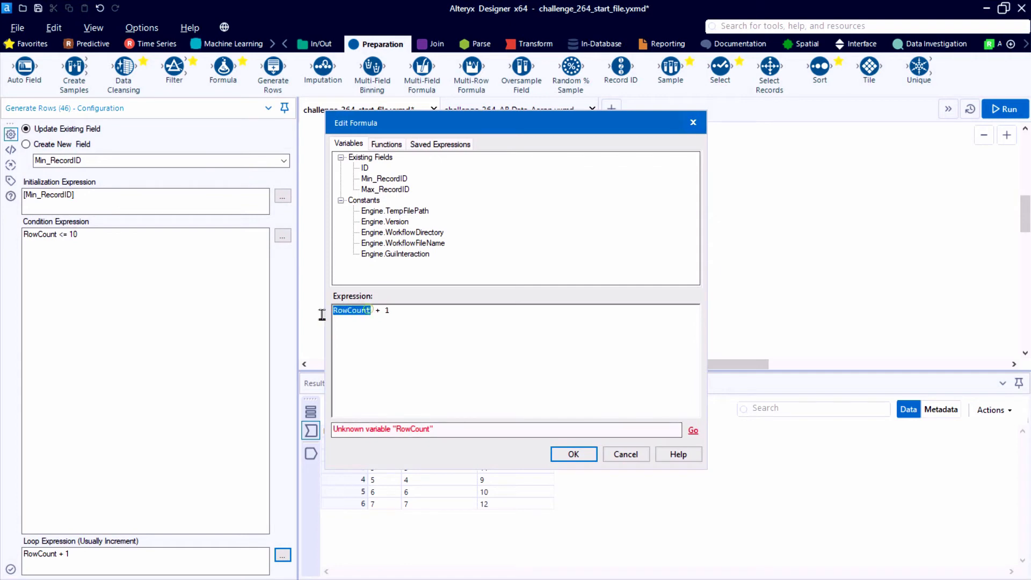
{"action": "double_click", "coordinate": [385, 178]}
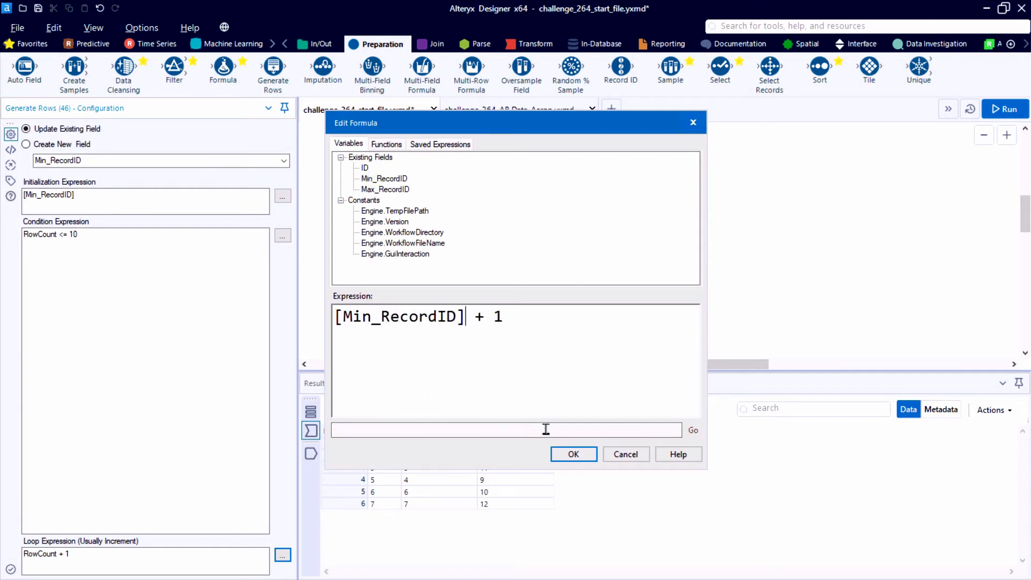
{"action": "left_click", "coordinate": [282, 235]}
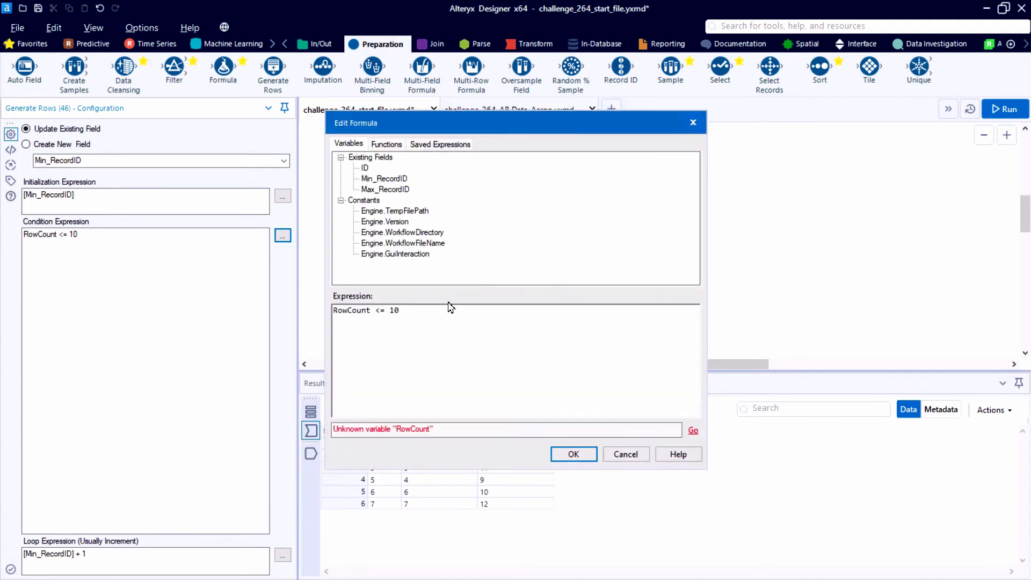
{"action": "double_click", "coordinate": [366, 317]}
{"action": "type", "text": "[Min_RecordID]"}
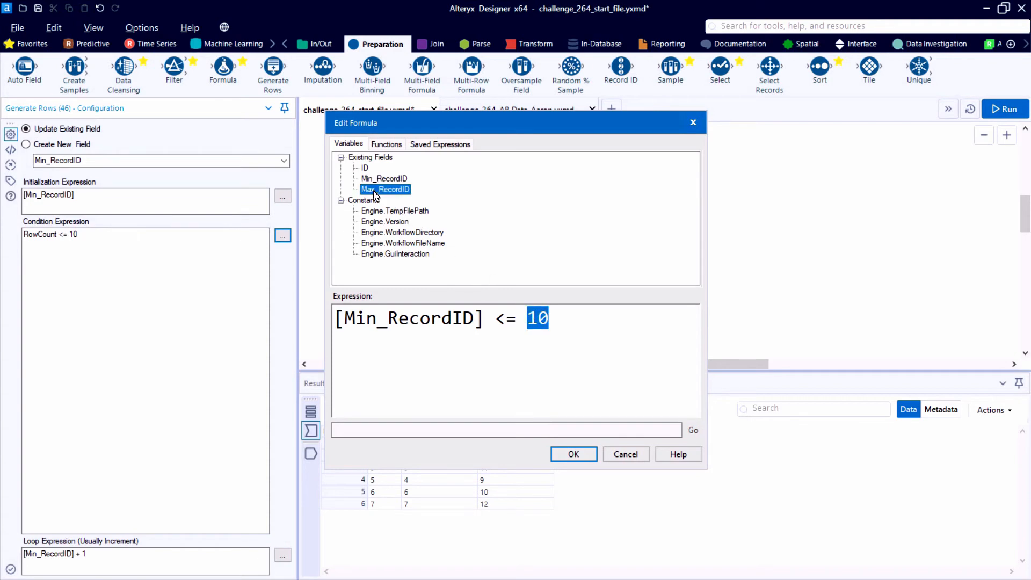
{"action": "left_click", "coordinate": [573, 454]}
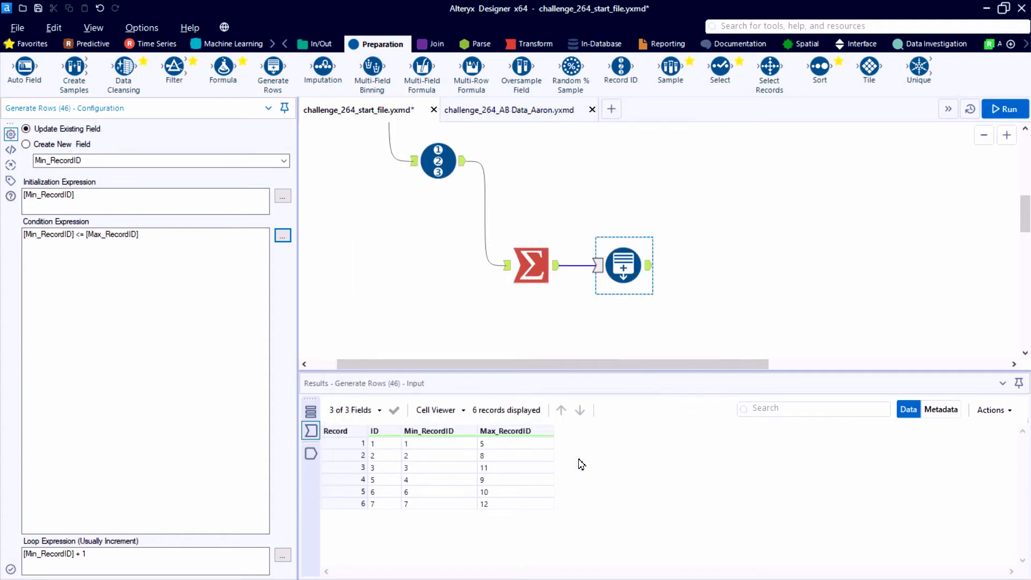
{"action": "left_click", "coordinate": [1005, 109]}
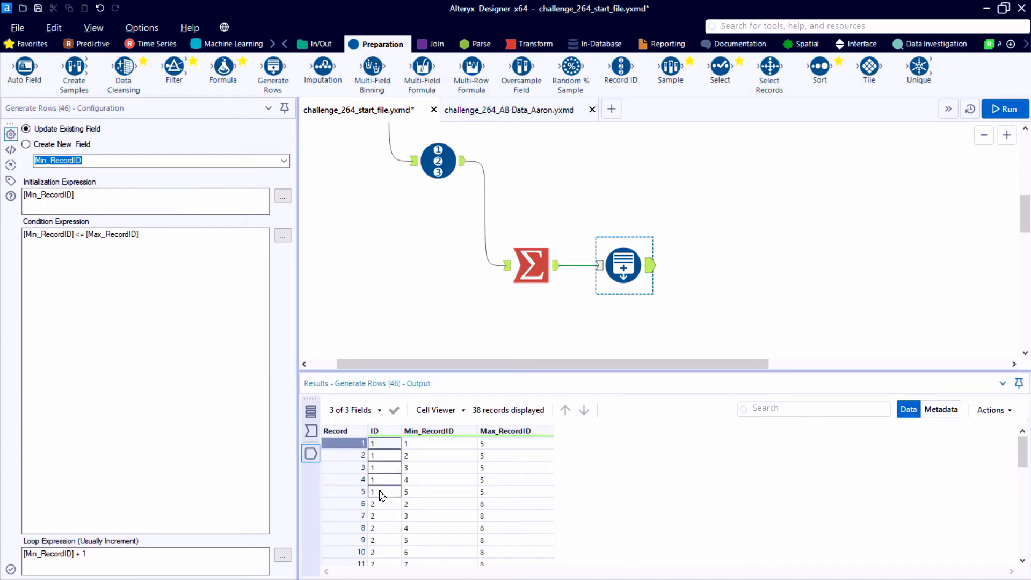
{"action": "mouse_move", "coordinate": [382, 489]}
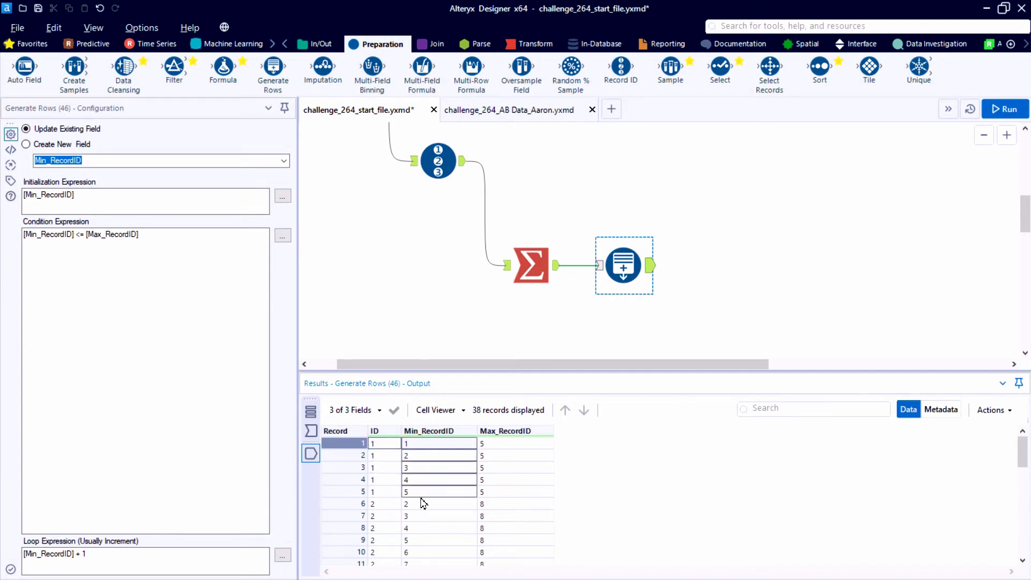
{"action": "left_click", "coordinate": [438, 443]}
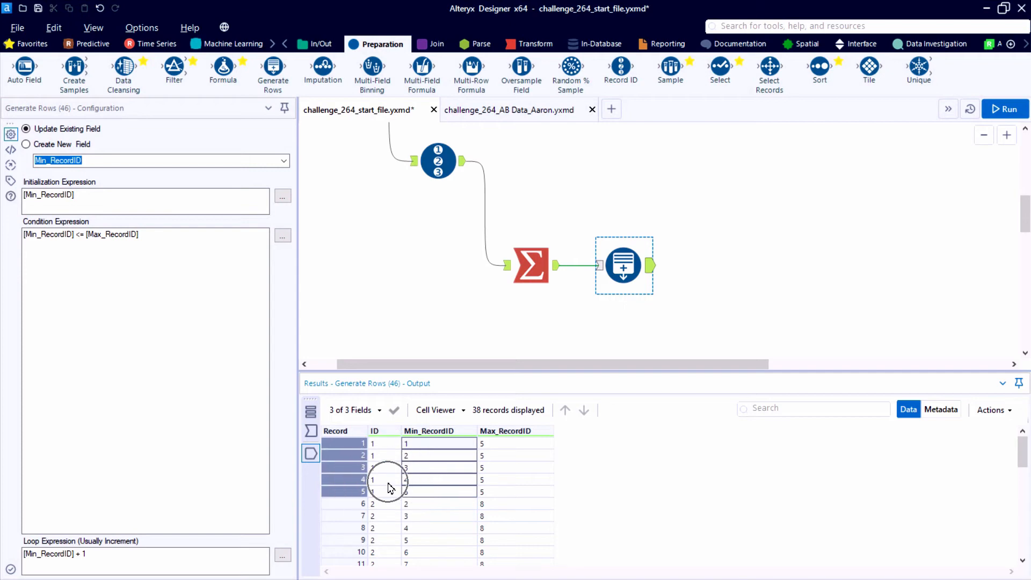
{"action": "left_click", "coordinate": [437, 44]}
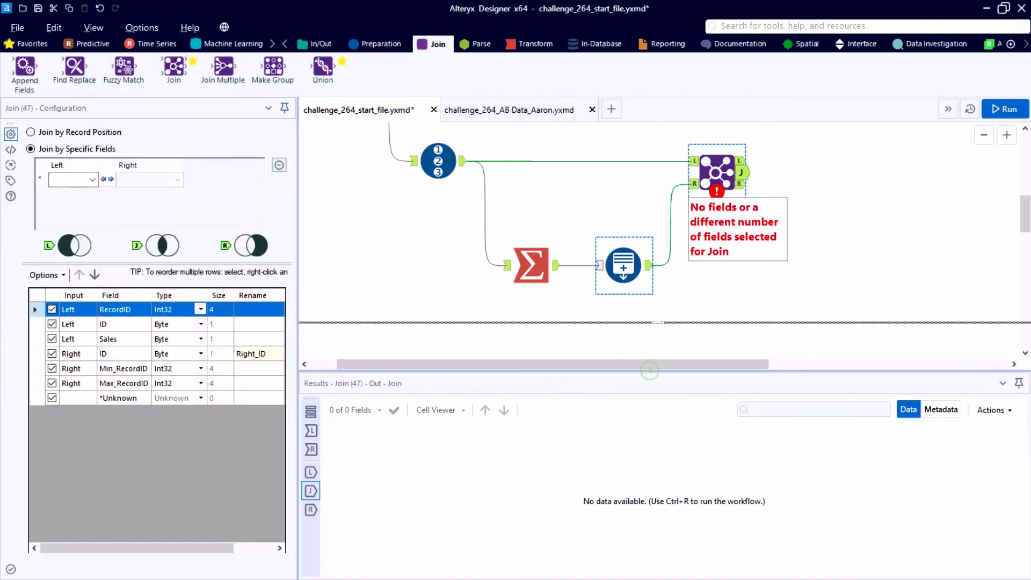
Step: Join on RecordID = Min_RecordID and uncheck the unneeded output fields, keeping Sales and ID
{"action": "left_click", "coordinate": [694, 182]}
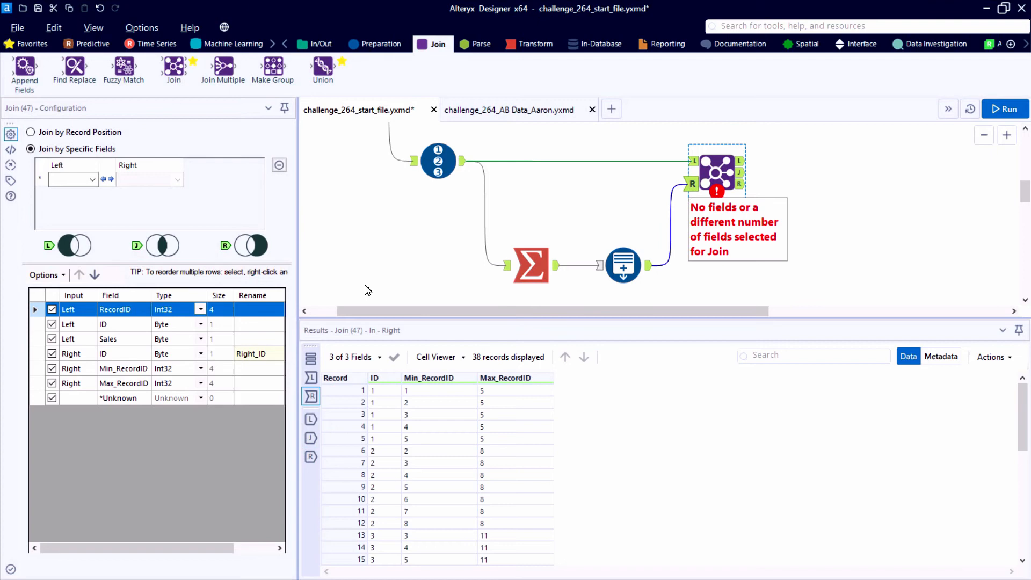
{"action": "mouse_move", "coordinate": [424, 393]}
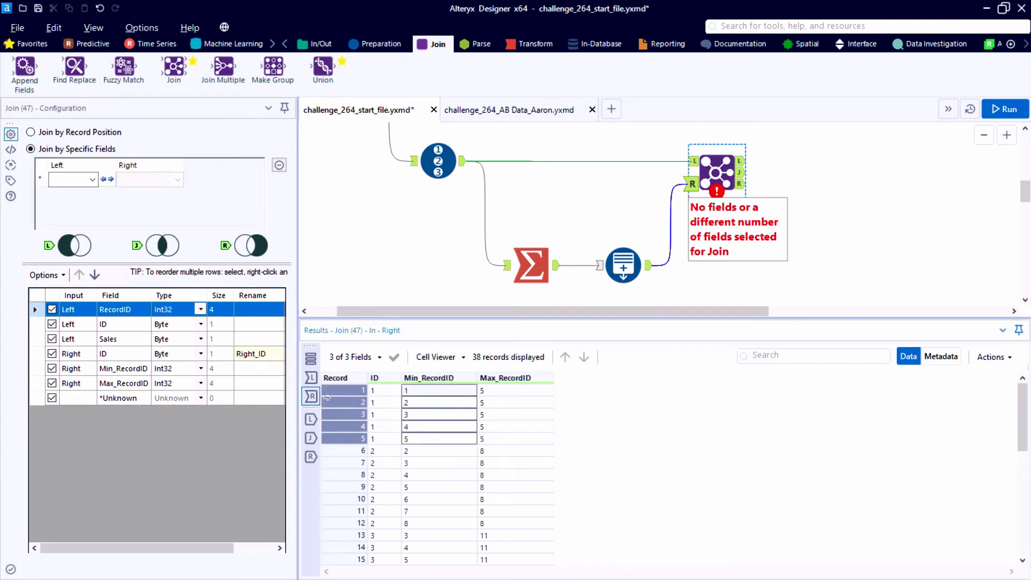
{"action": "mouse_move", "coordinate": [310, 394]}
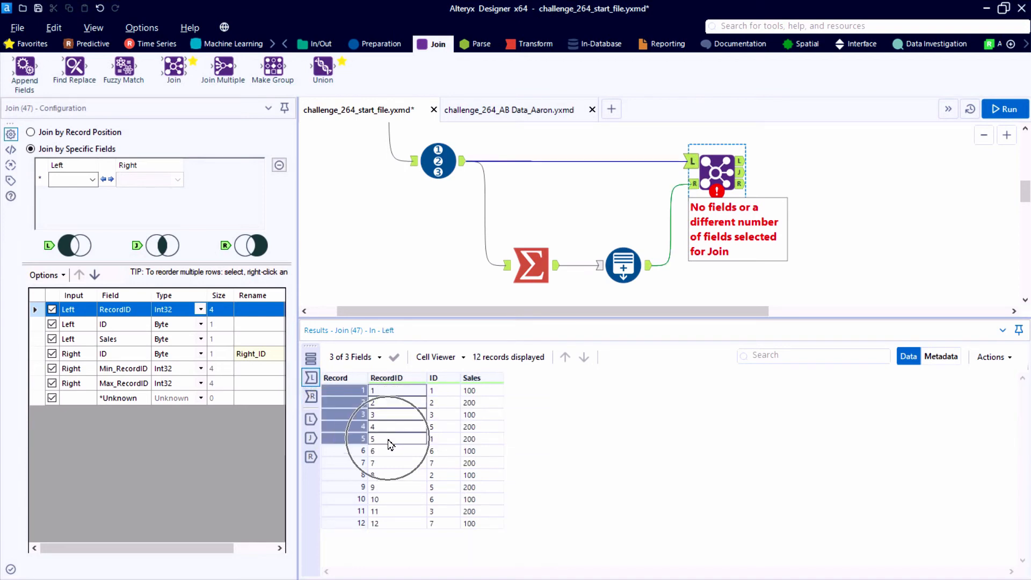
{"action": "left_click", "coordinate": [91, 180]}
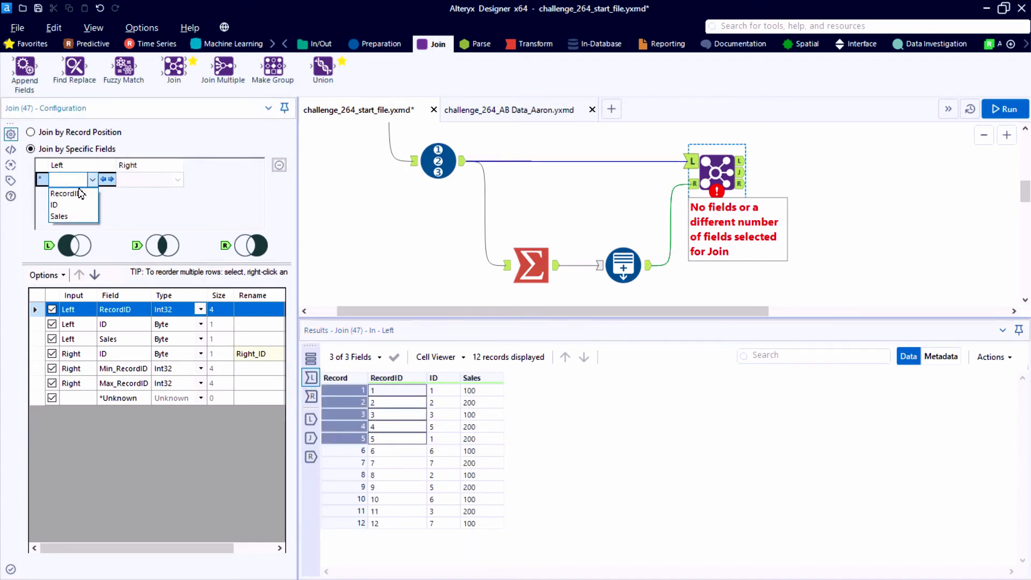
{"action": "left_click", "coordinate": [63, 194]}
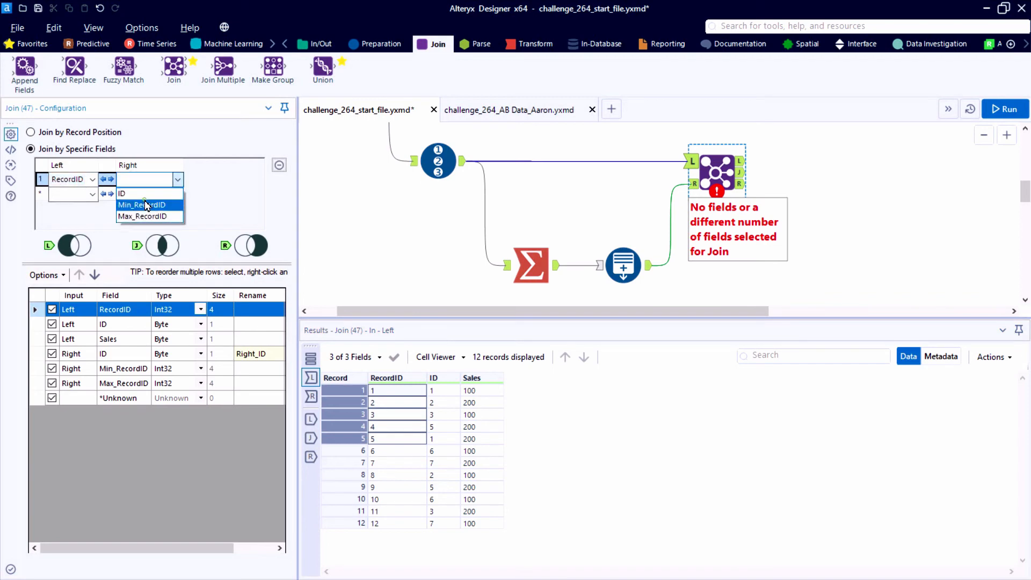
{"action": "left_click", "coordinate": [141, 204]}
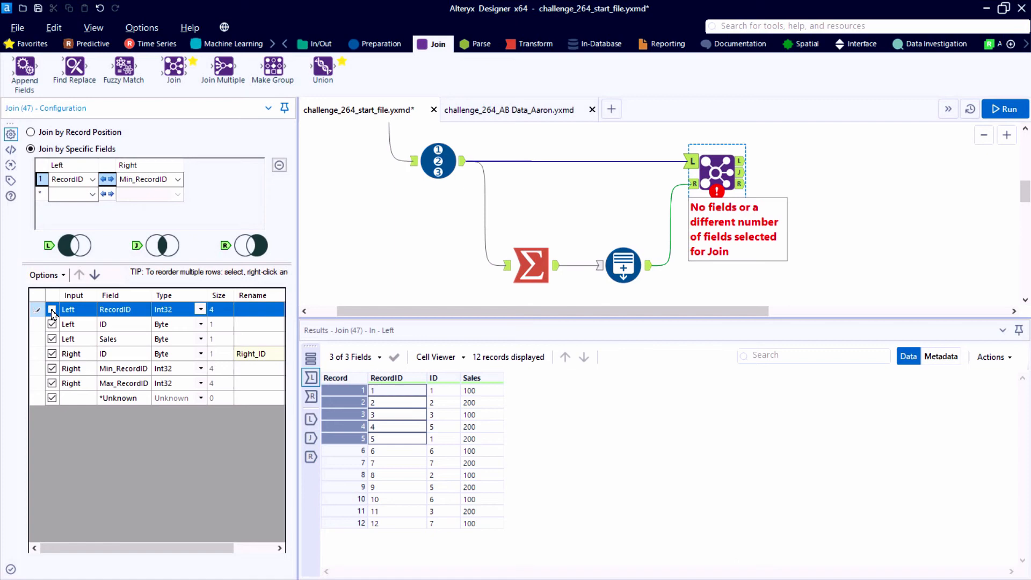
{"action": "left_click", "coordinate": [52, 309]}
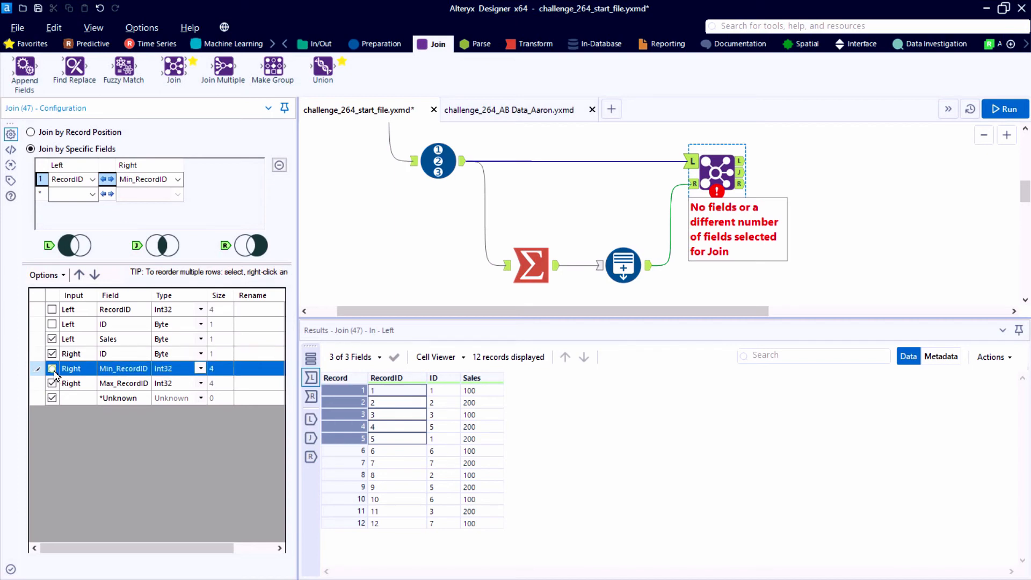
{"action": "left_click", "coordinate": [52, 367]}
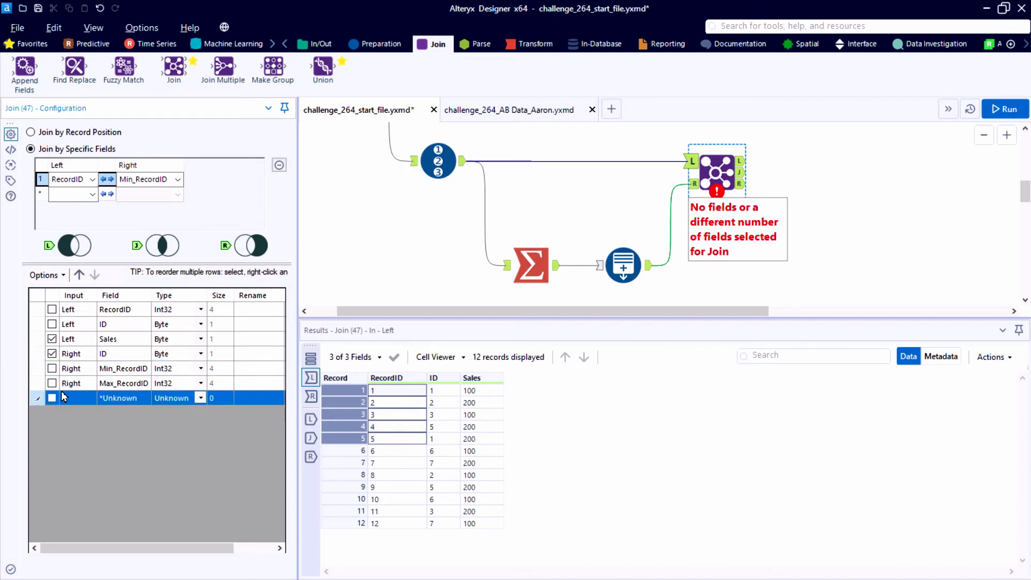
Step: Run the workflow and sort the 38 joined rows by ID to review them
{"action": "left_click", "coordinate": [1007, 108]}
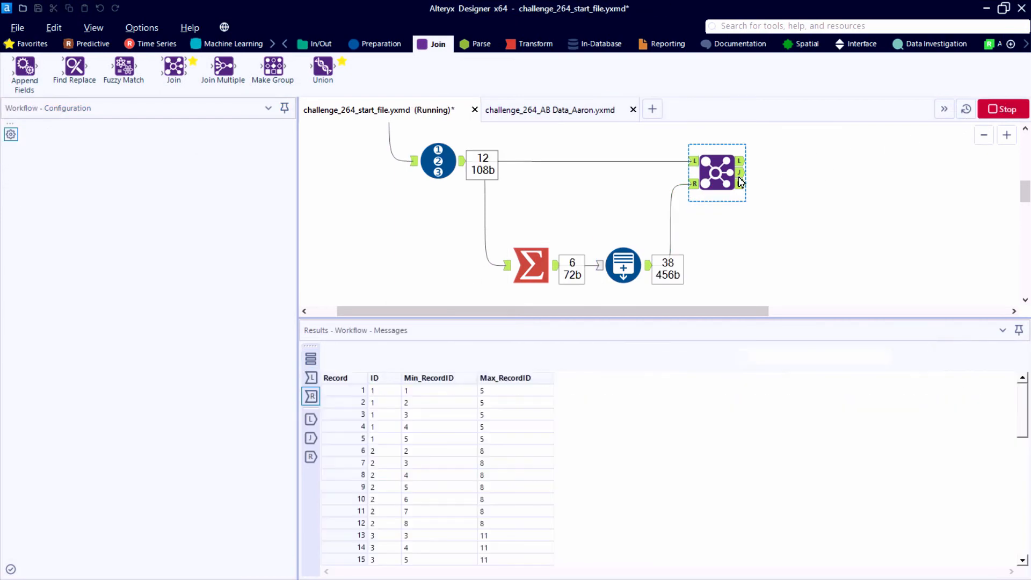
{"action": "left_click", "coordinate": [716, 172]}
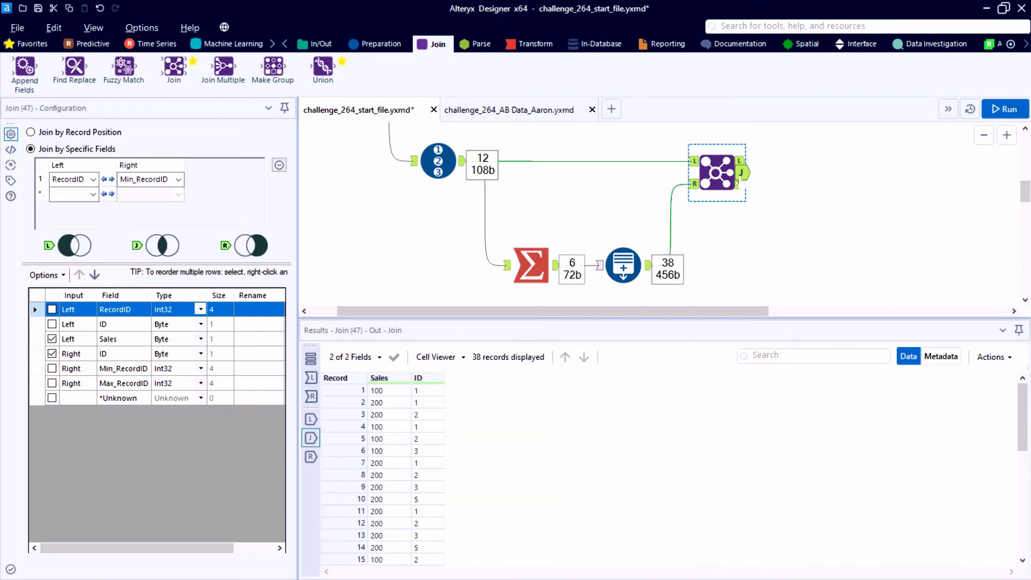
{"action": "left_click", "coordinate": [442, 378]}
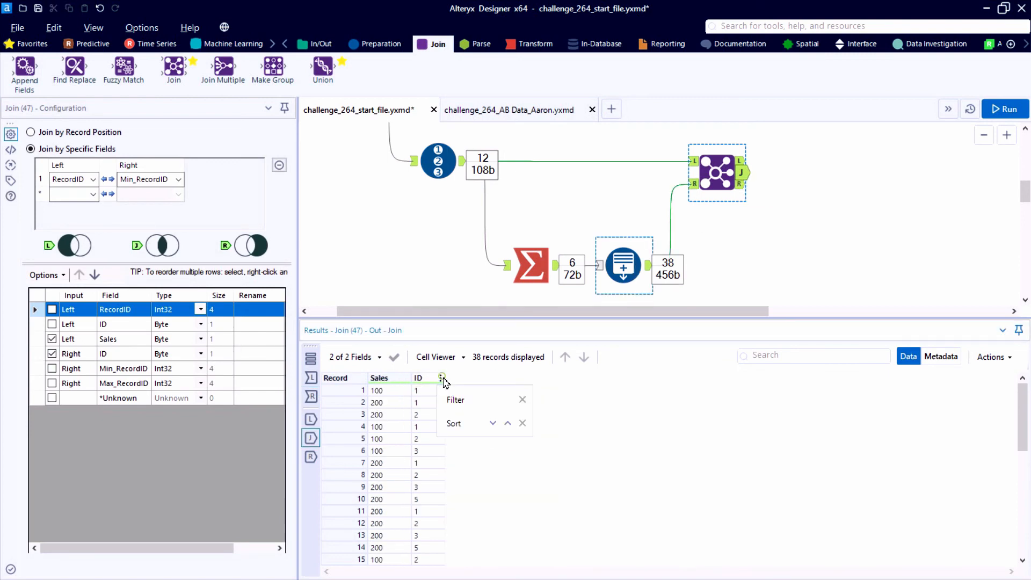
{"action": "left_click", "coordinate": [507, 423]}
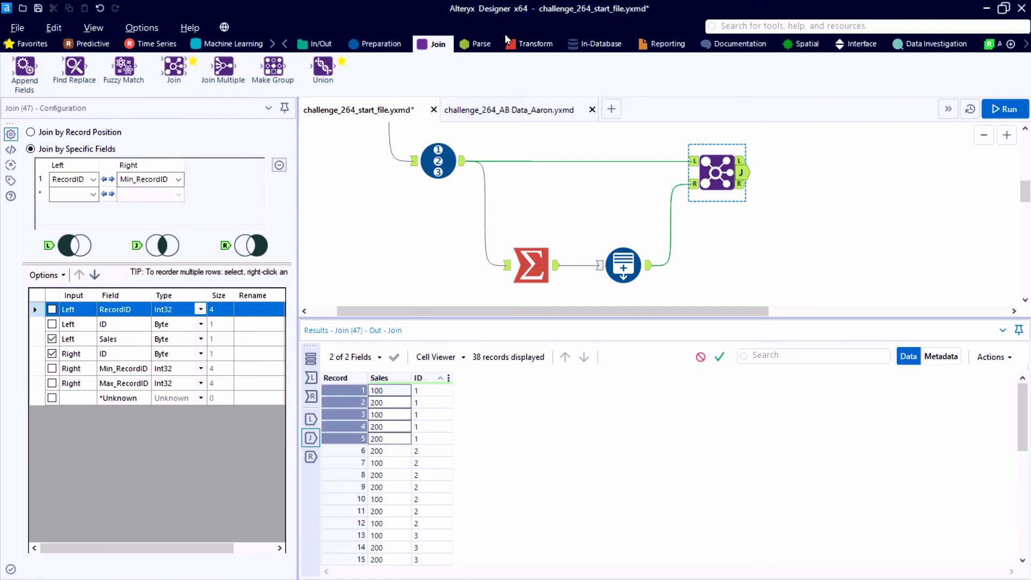
Step: Summarize the Join J output with Group By ID and Sum Sales, run, and compare with the solution
{"action": "left_click", "coordinate": [534, 43]}
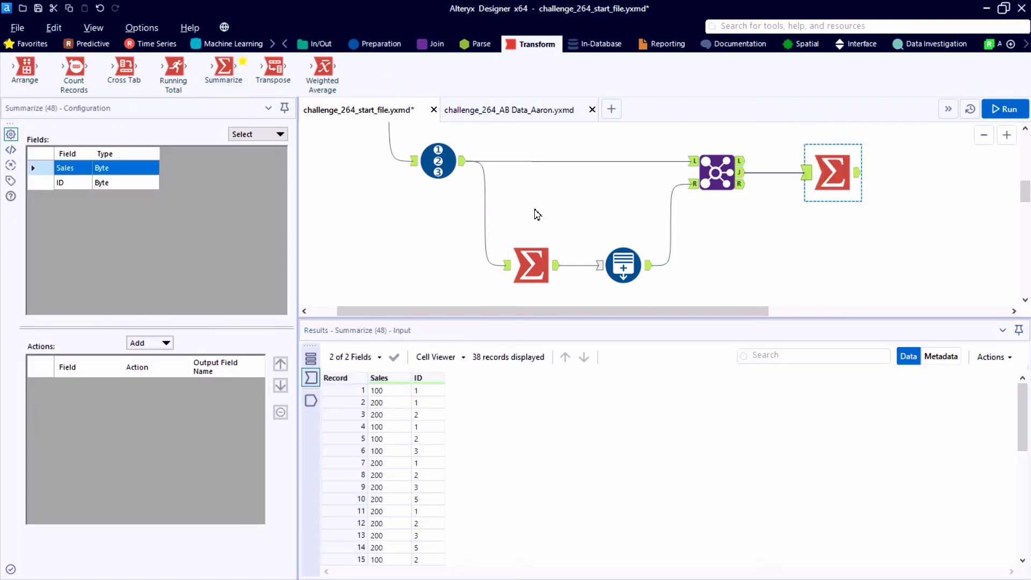
{"action": "left_click", "coordinate": [149, 342]}
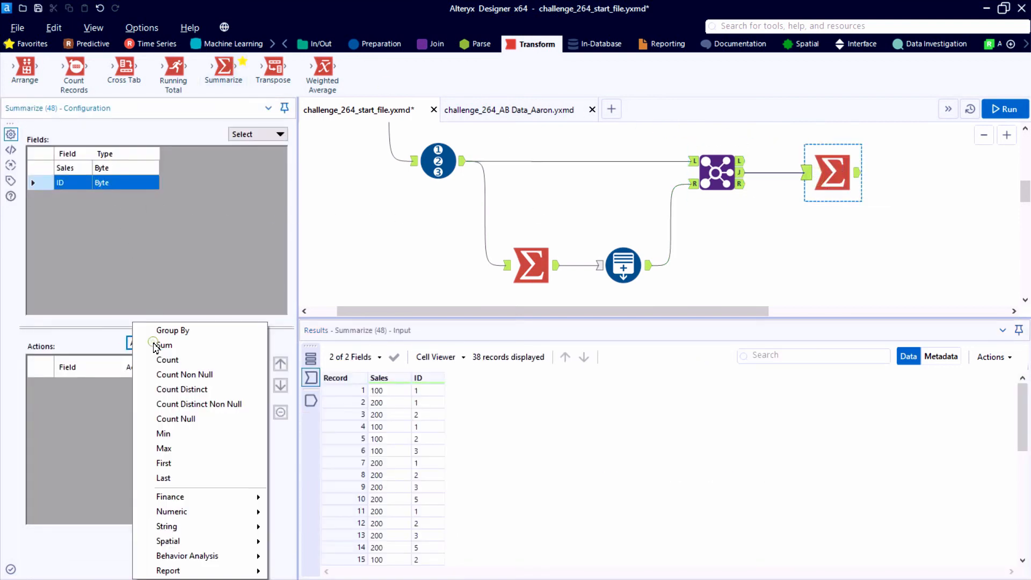
{"action": "left_click", "coordinate": [172, 331]}
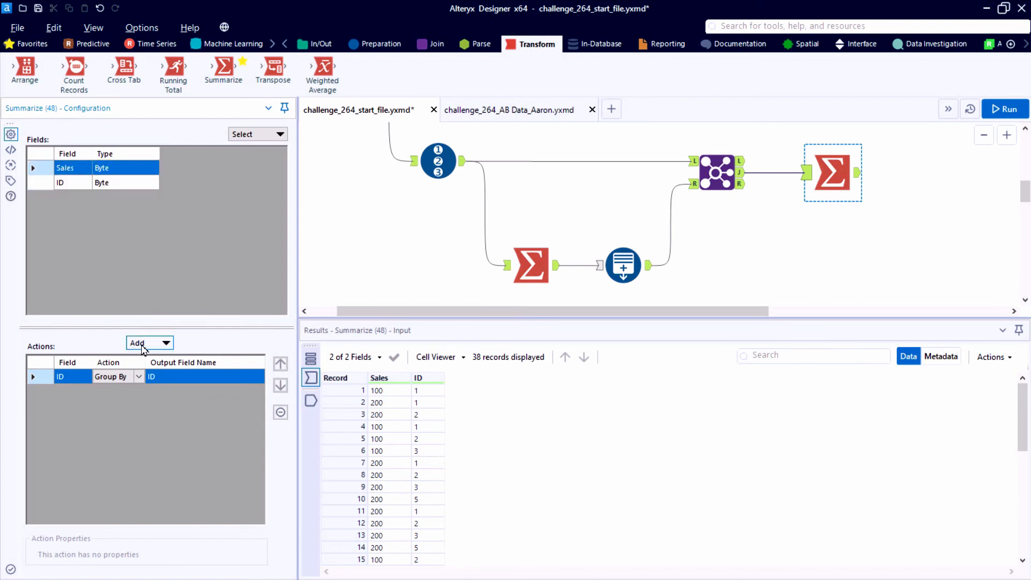
{"action": "left_click", "coordinate": [149, 343]}
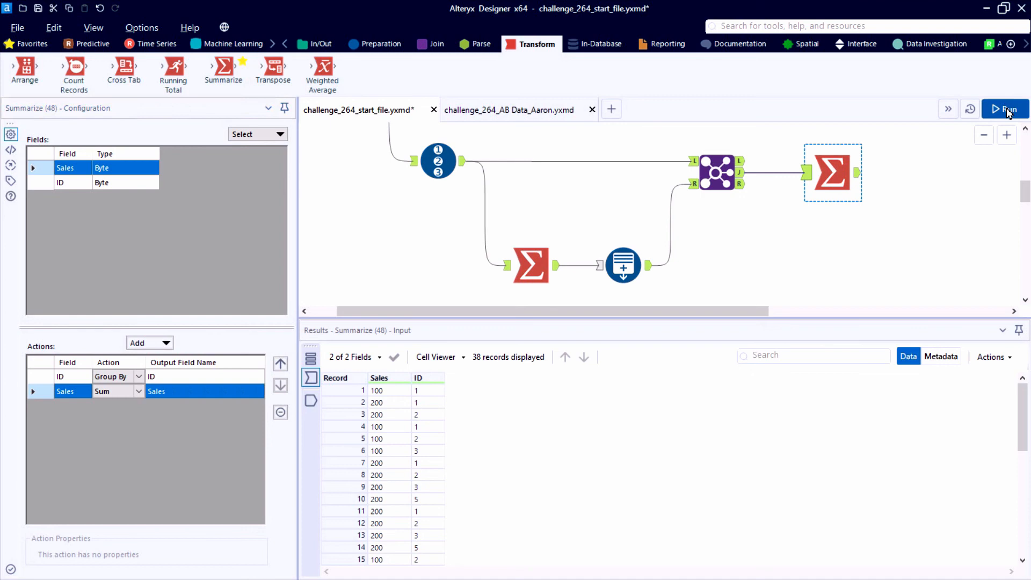
{"action": "left_click", "coordinate": [1005, 109]}
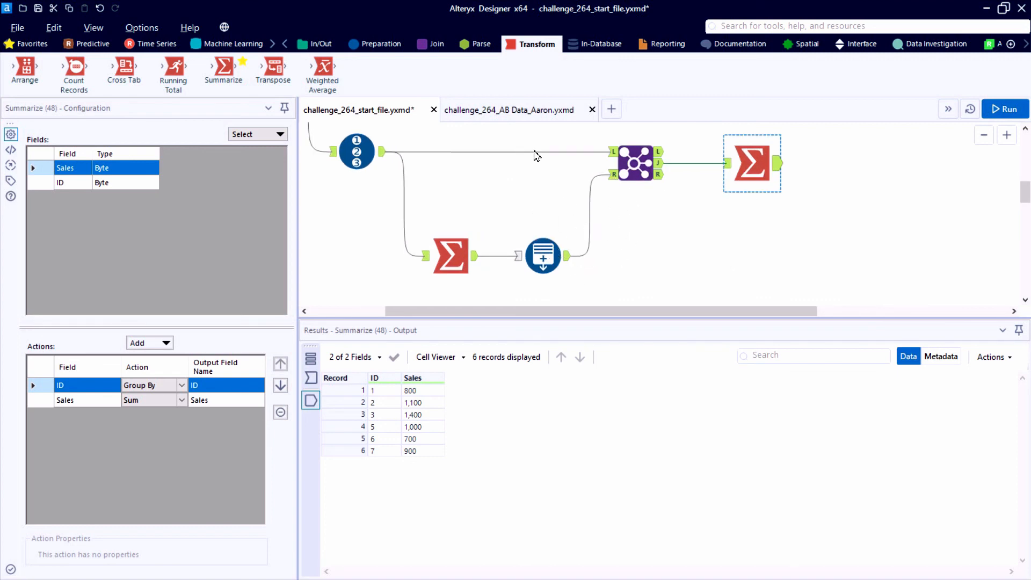
{"action": "left_click", "coordinate": [509, 109]}
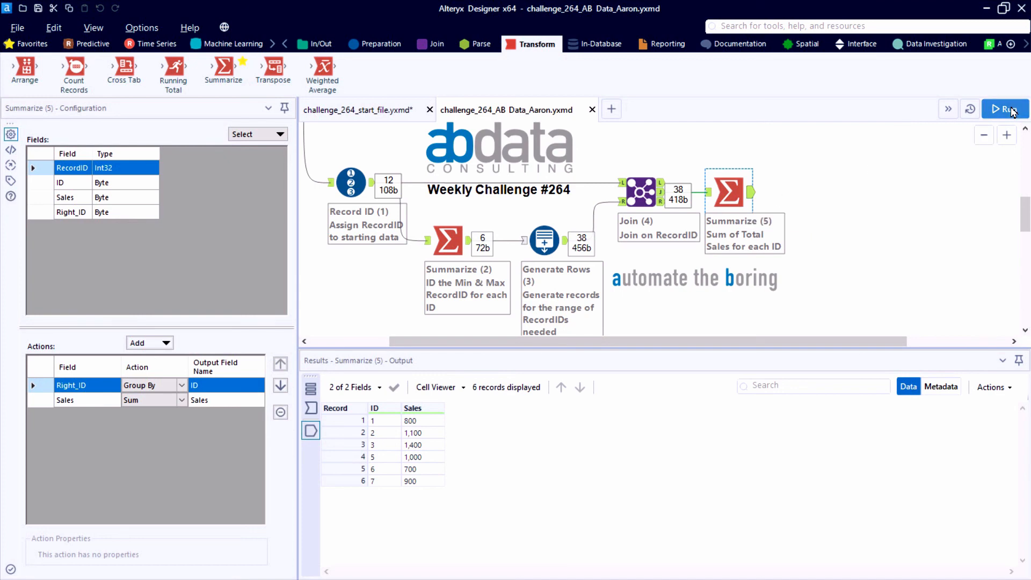
{"action": "mouse_move", "coordinate": [1015, 111]}
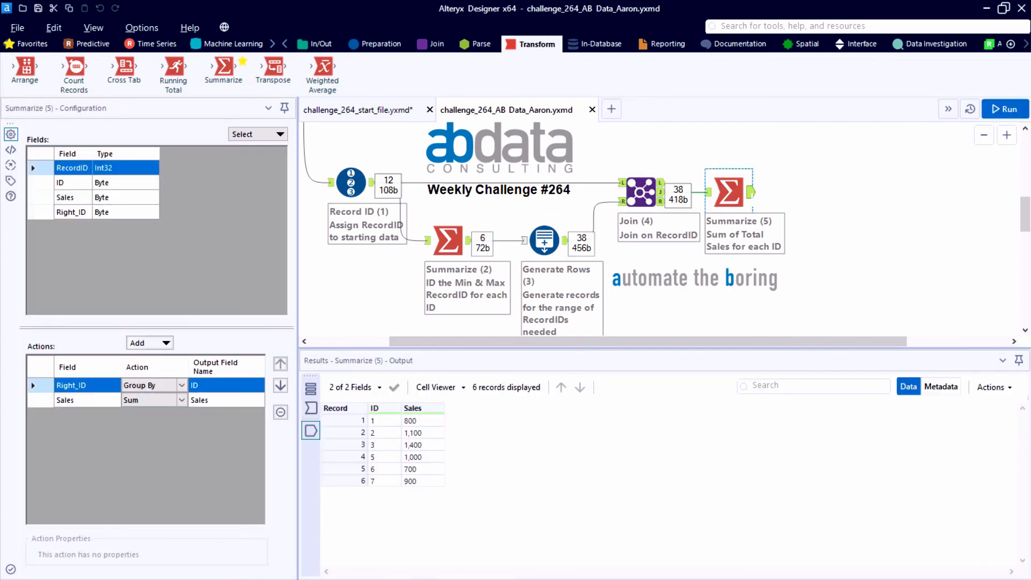